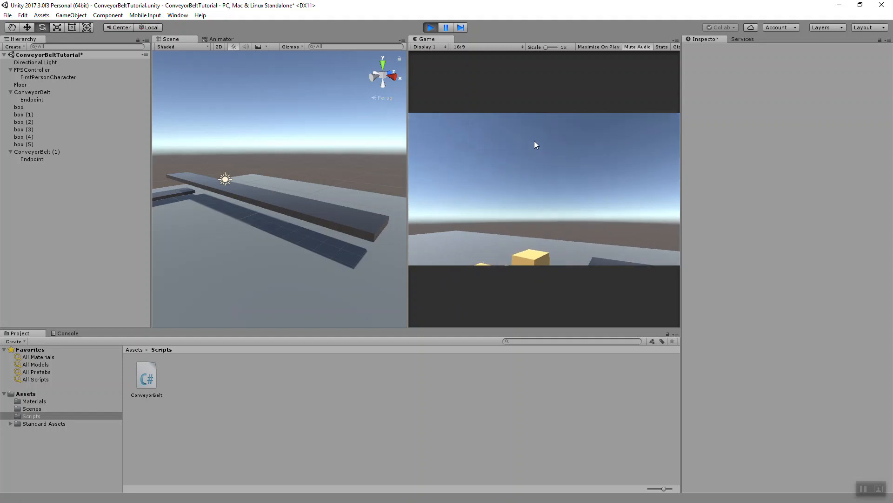
Stop Play mode and add a cube scaled into a tall thin slab beside the belt.
click(445, 27)
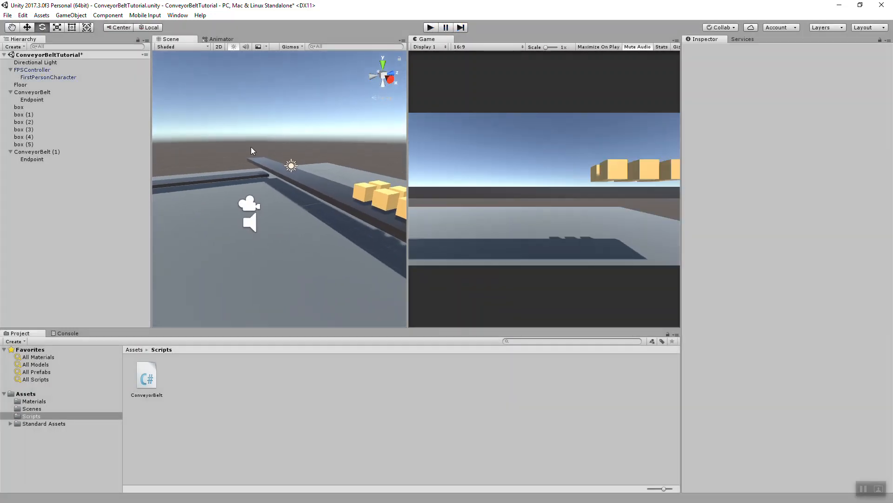
click(71, 15)
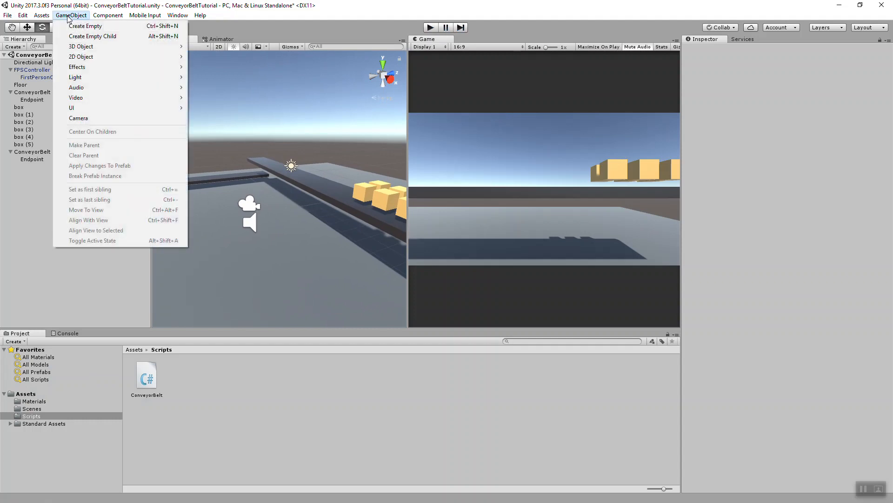
mouse_move(80, 47)
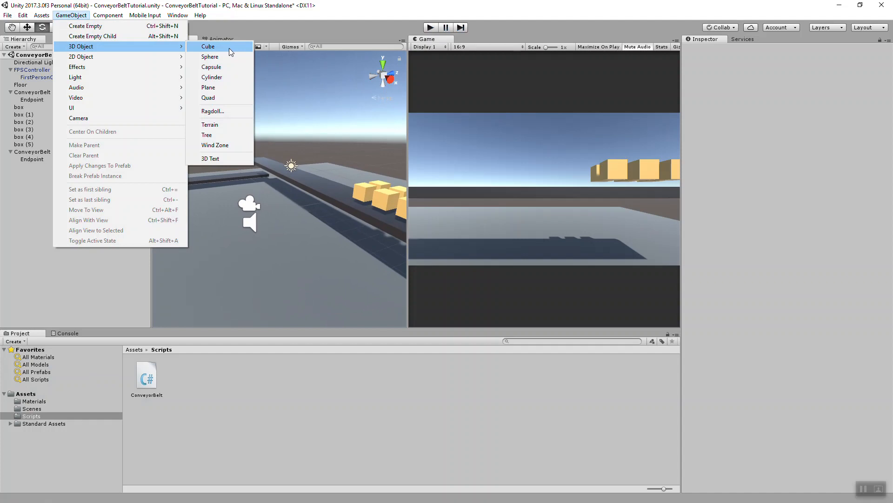
click(207, 46)
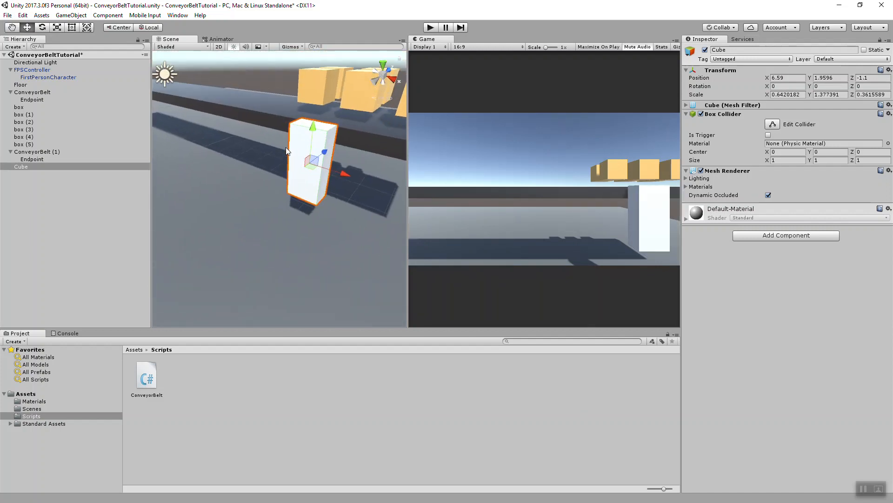
drag(313, 129, 316, 91)
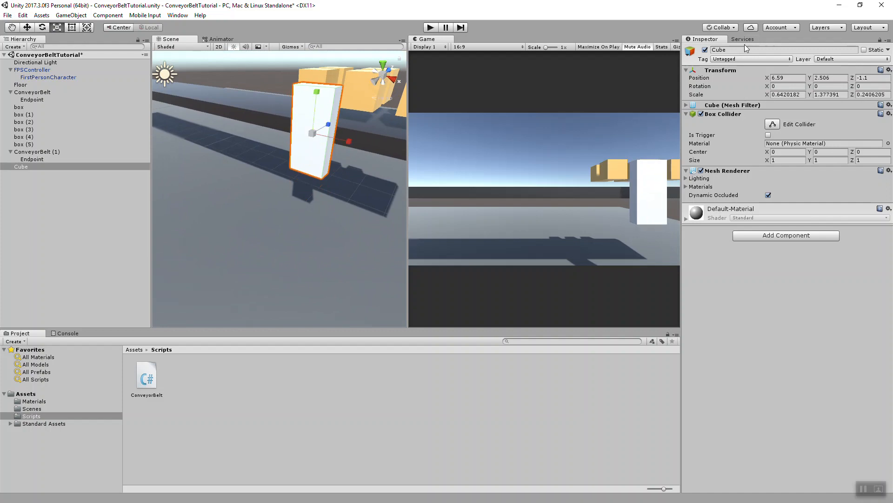
Name the slab PowerSwitch, duplicate it, and name the copy SpeedSwitch.
text(PowerSwitch)
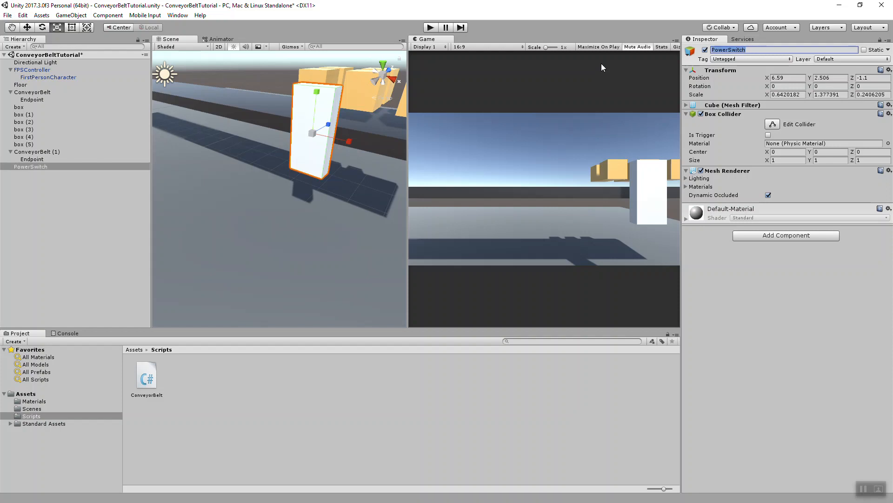
click(31, 165)
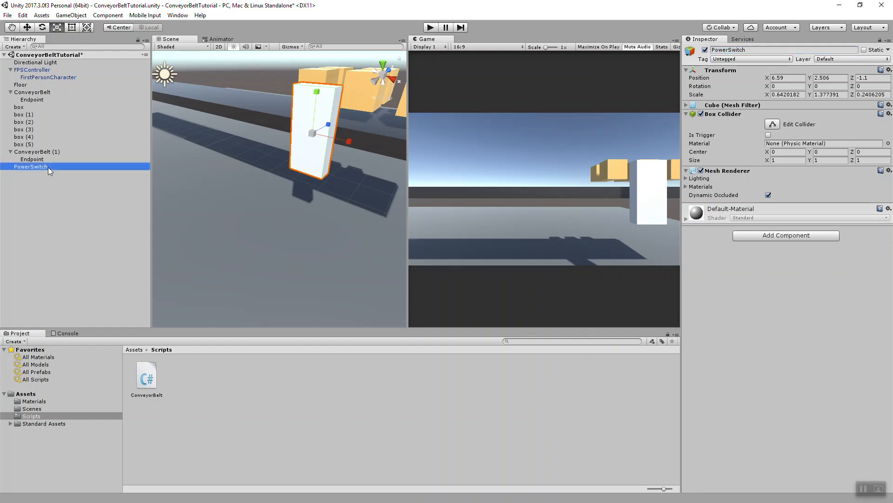
click(34, 174)
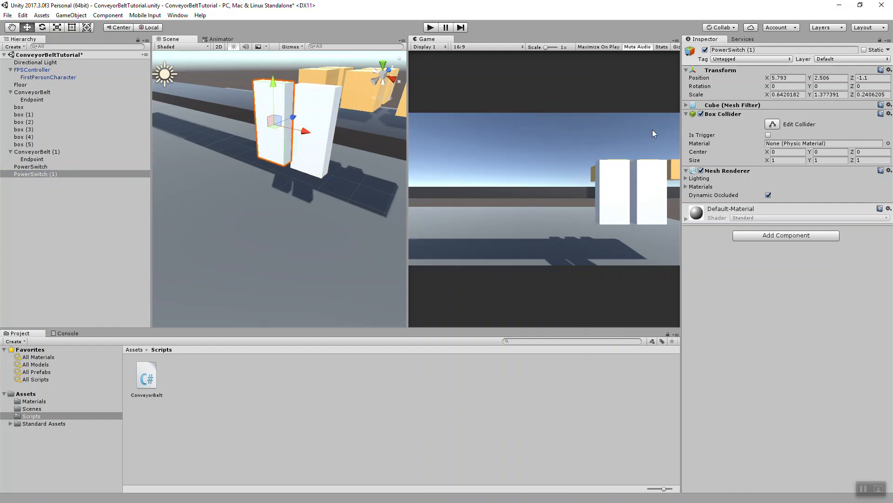
text(SpeedSwitch)
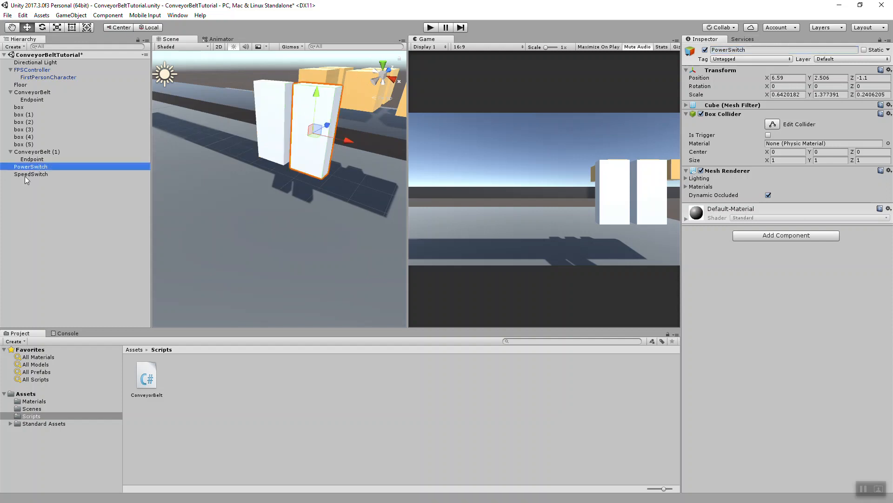
Nest both switches under ConveyorBelt and bring up the ConveyorBelt script for editing.
click(36, 151)
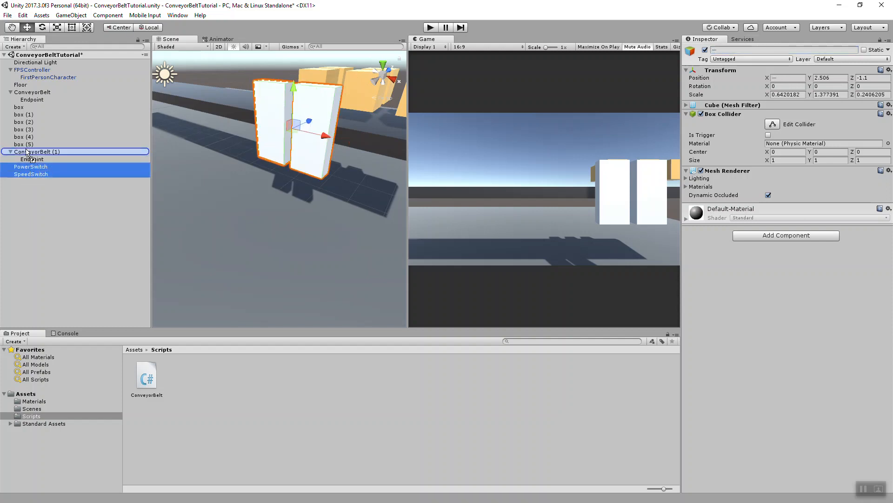
click(32, 92)
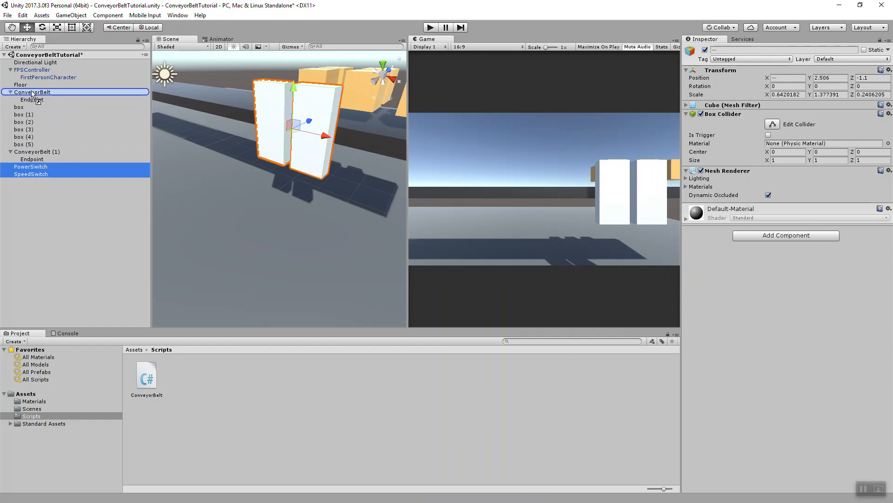
click(32, 100)
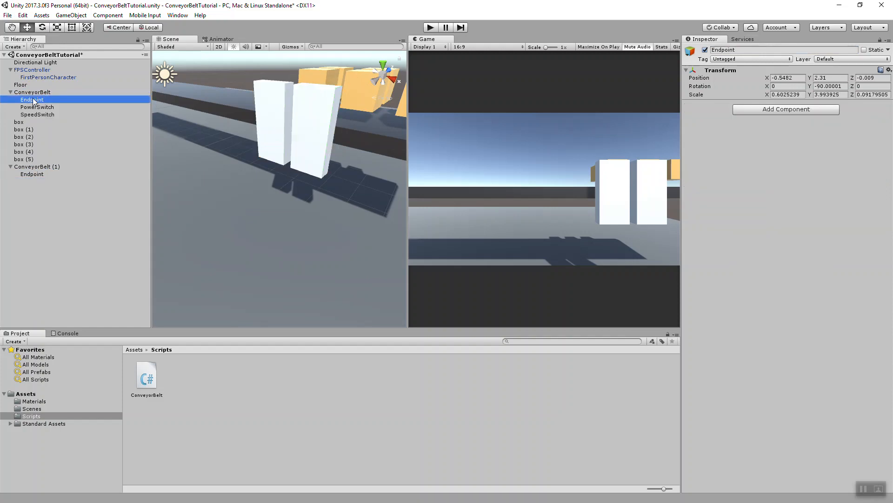
click(36, 106)
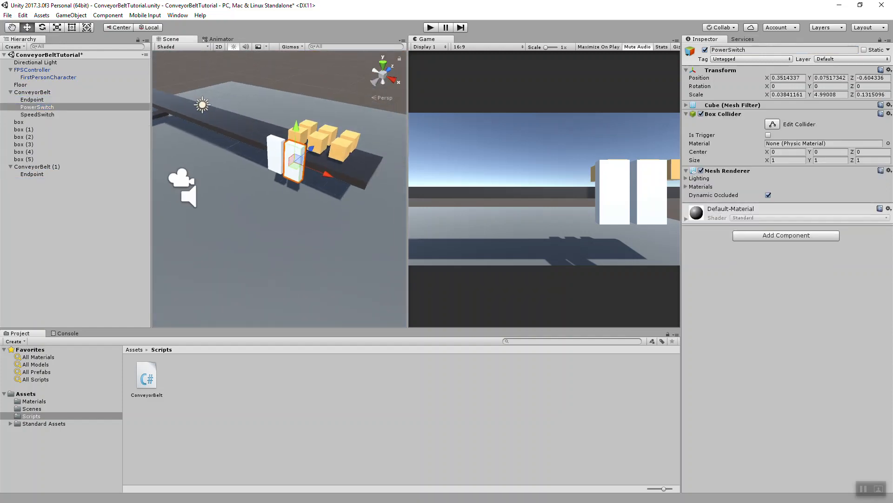
click(33, 92)
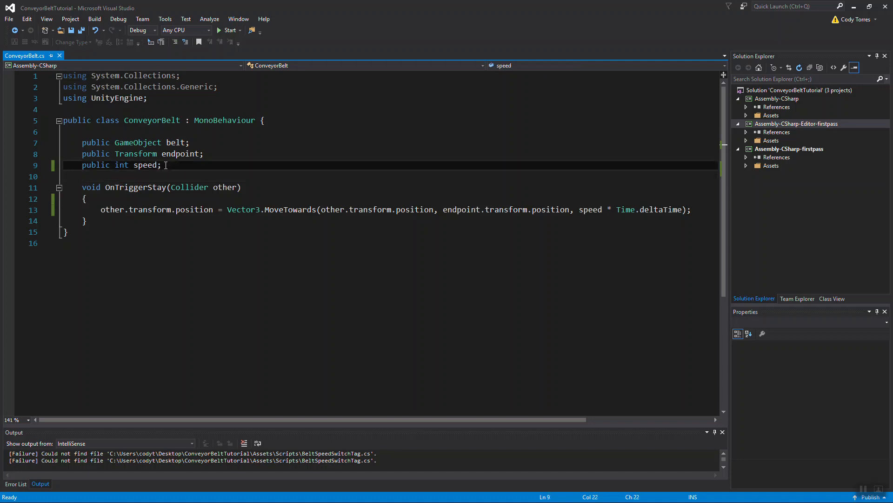
Rename speed to currentSpeed, declare public int maxSpeed, and use currentSpeed in MoveTowards.
key(enter)
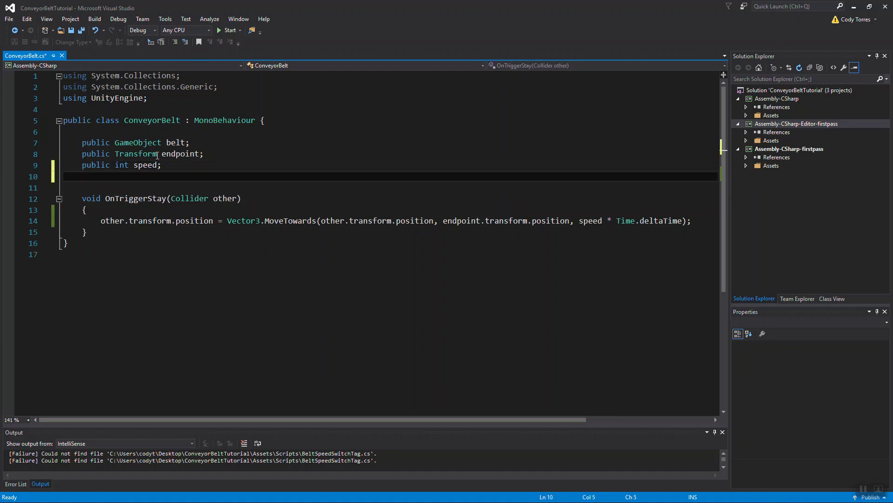
mouse_move(147, 165)
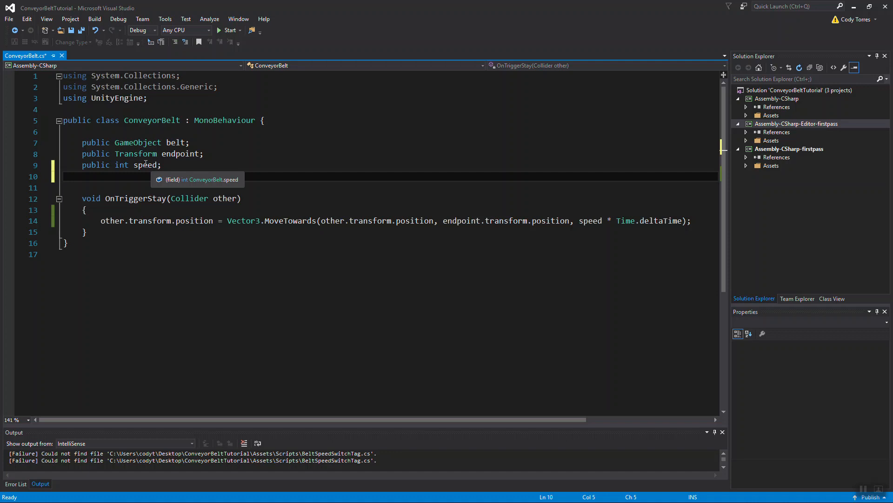
text(currentS)
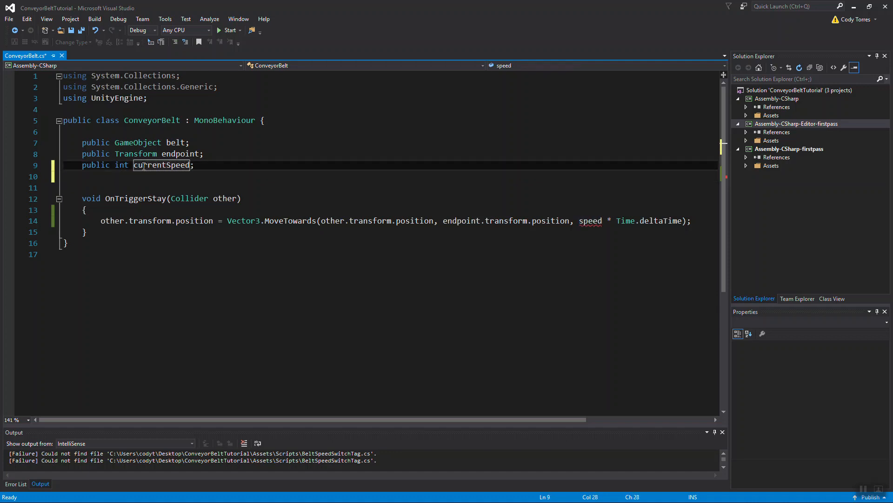
key(ctrl+s)
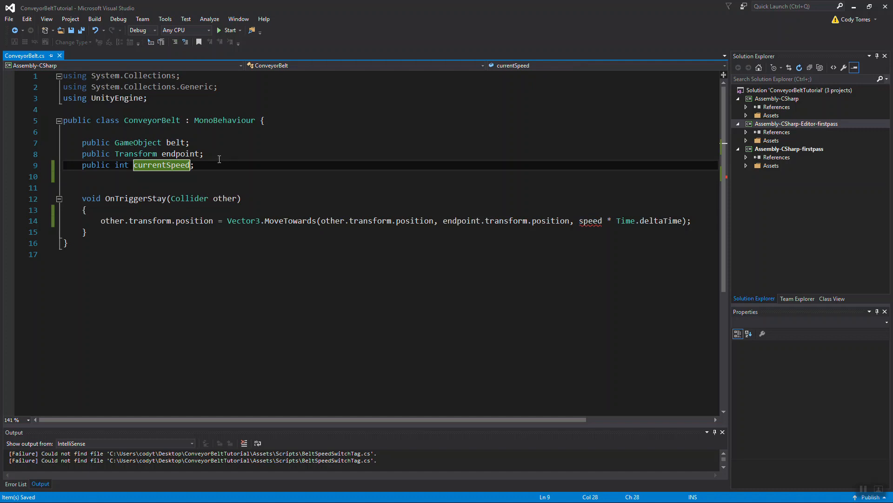
text(public int)
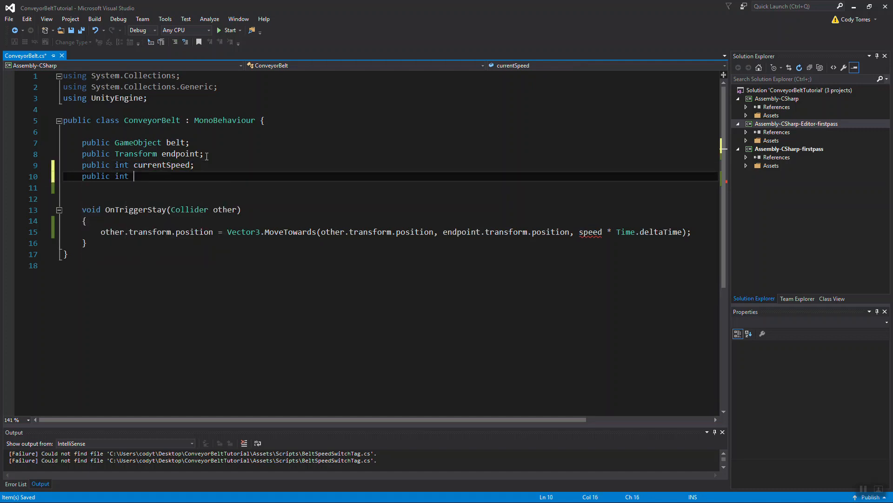
text(ma)
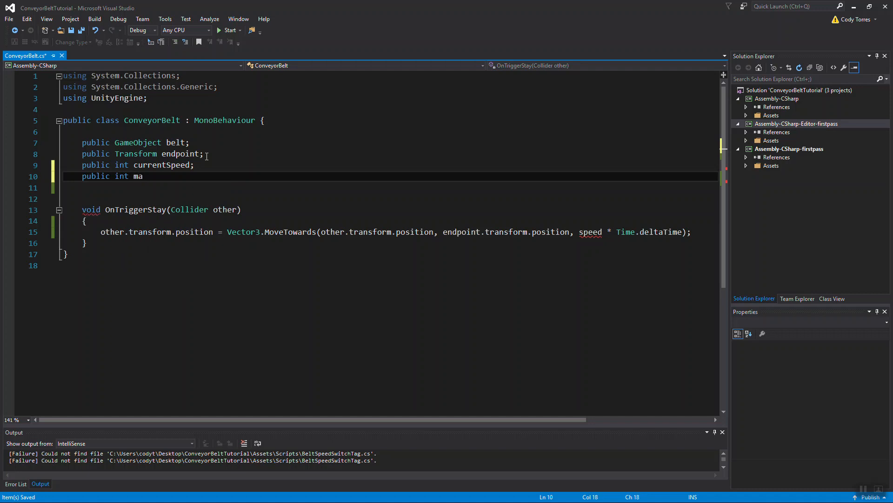
text(xSpeedl)
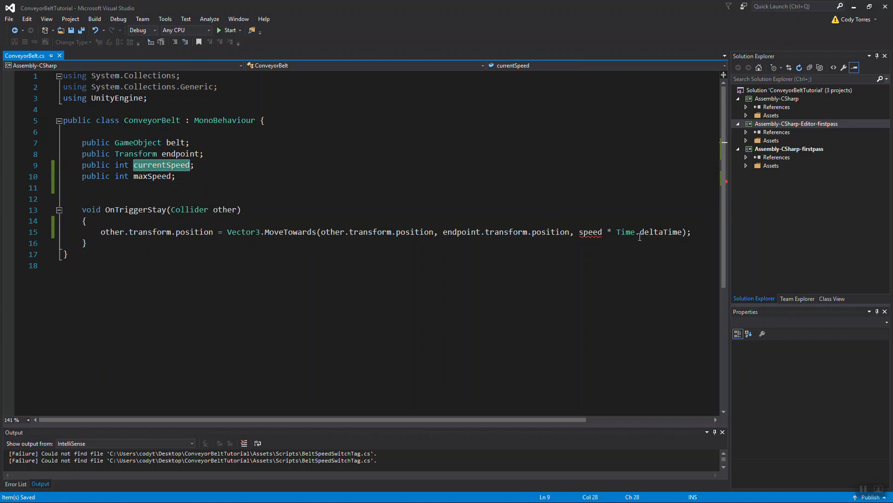
text(currentSpeed)
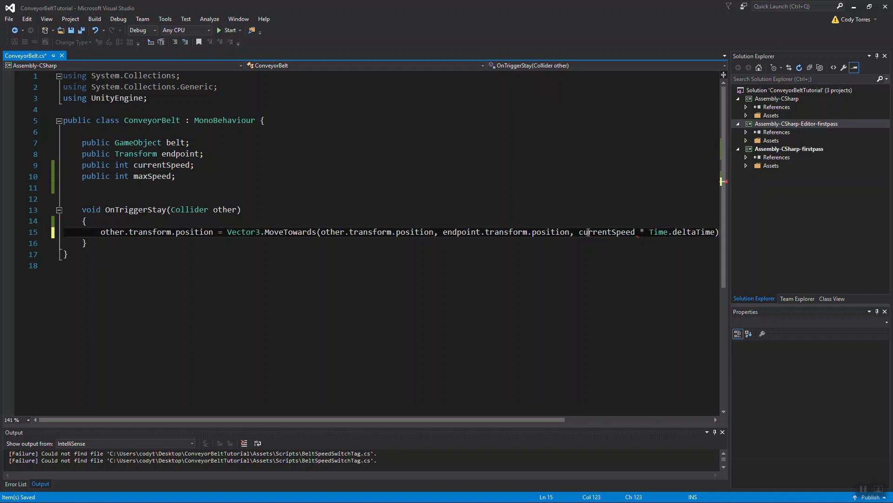
double_click(607, 232)
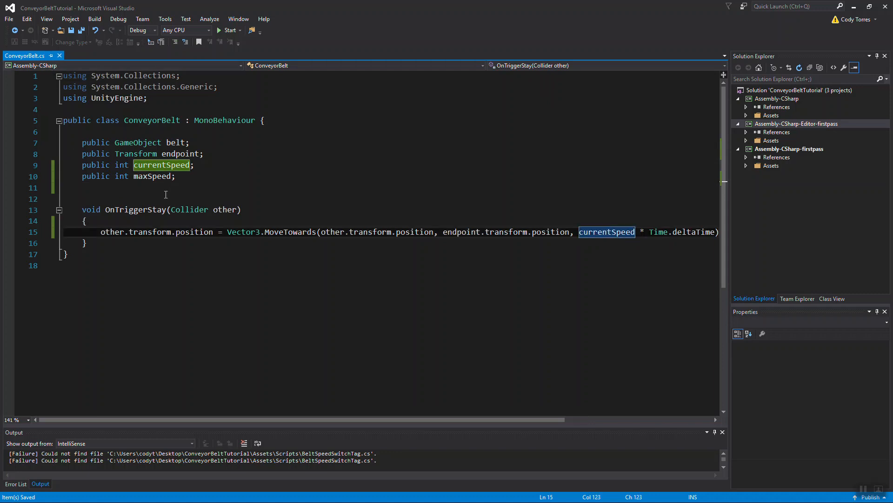
Declare GameObject fields mainCamera, powerSwitch and speedSwitch in ConveyorBelt.
text(game)
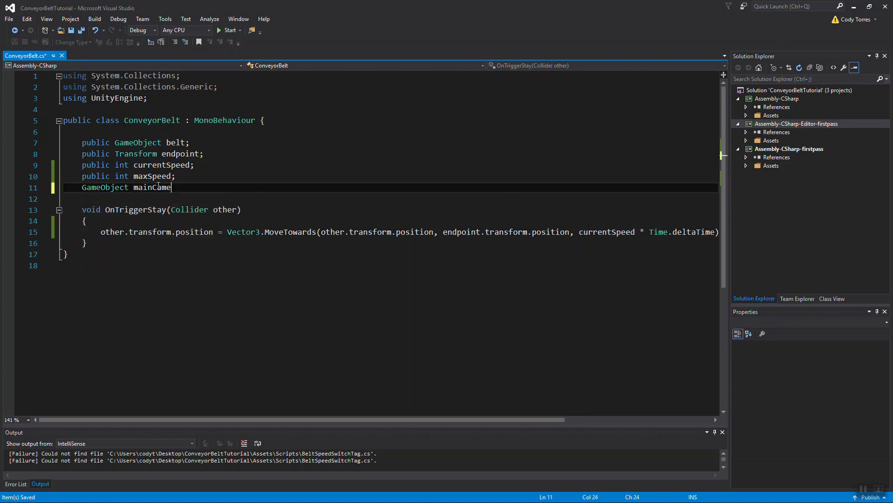
text(ra;)
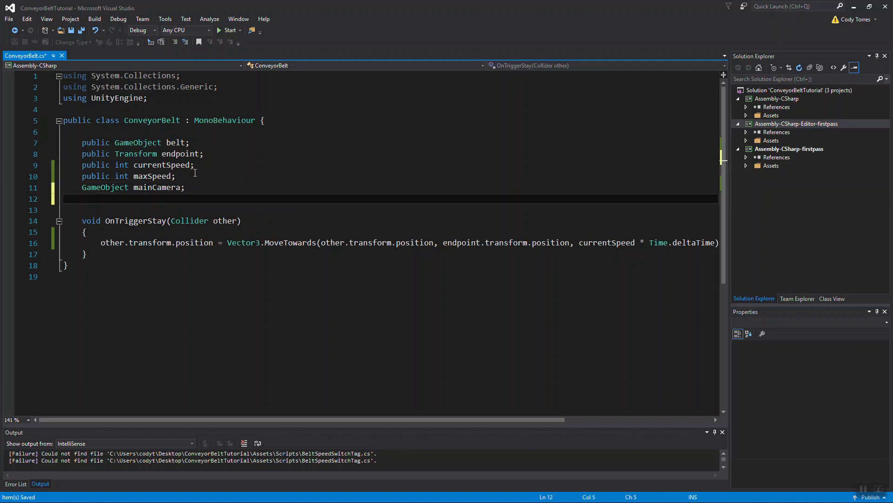
text(ga)
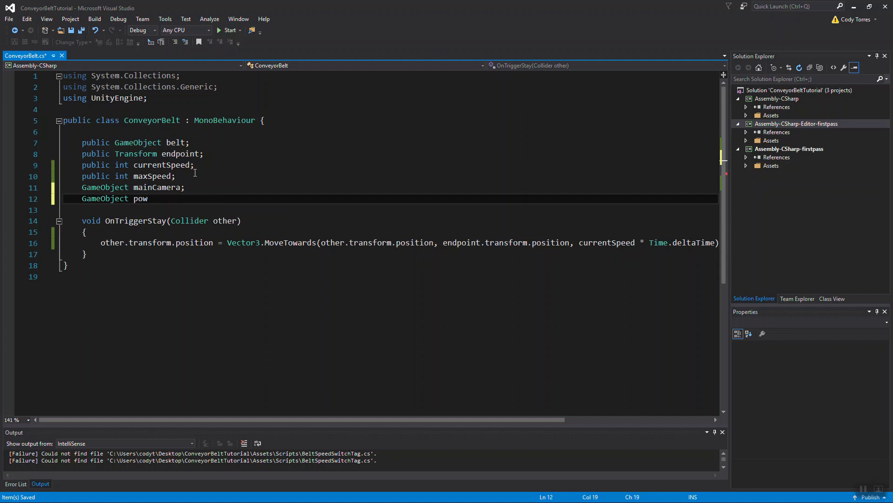
text(erSwitch)
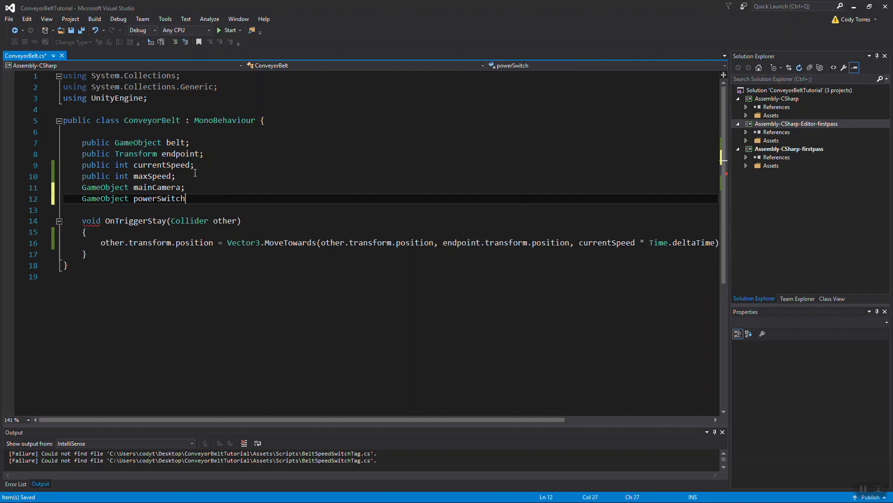
text(;)
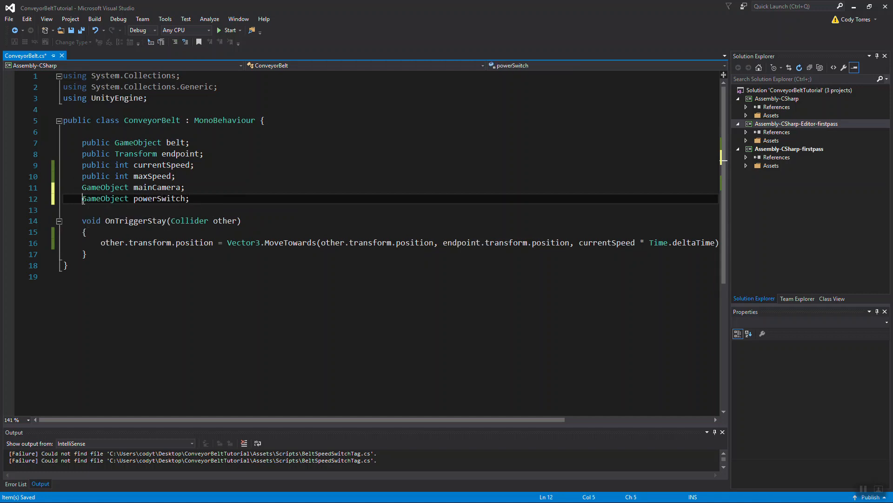
text(public)
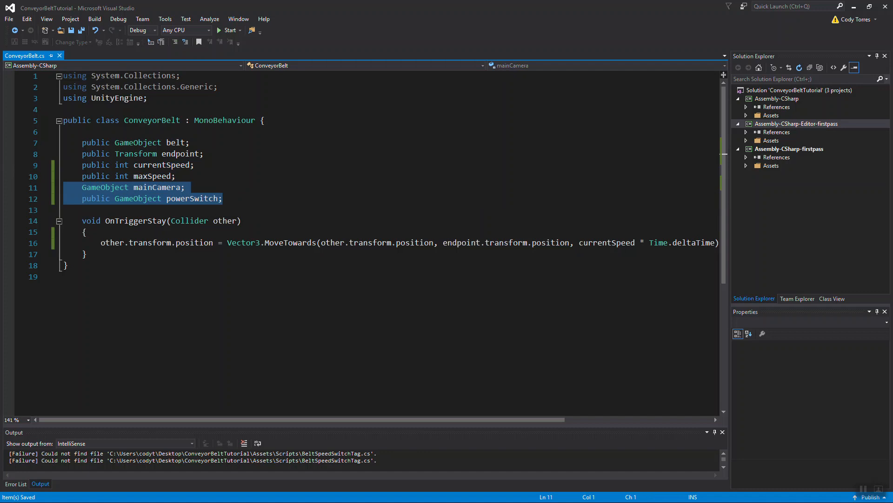
text(public GameObject powerSwitch;)
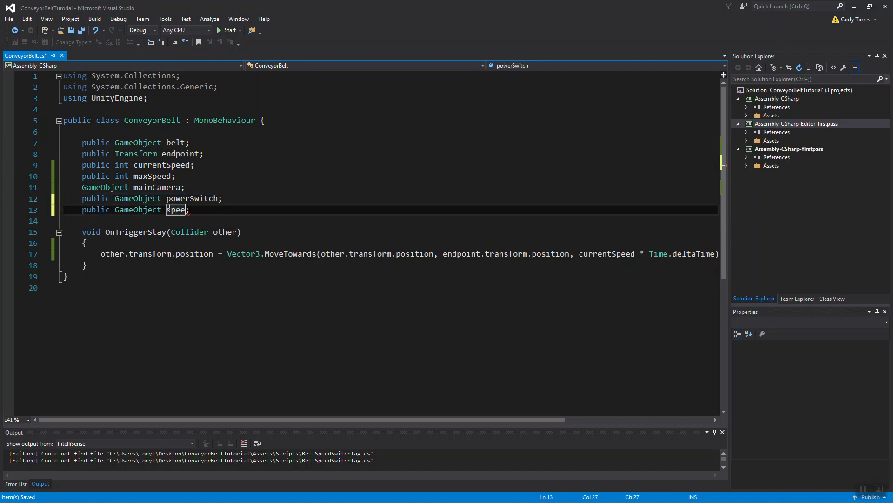
text(dSwitch)
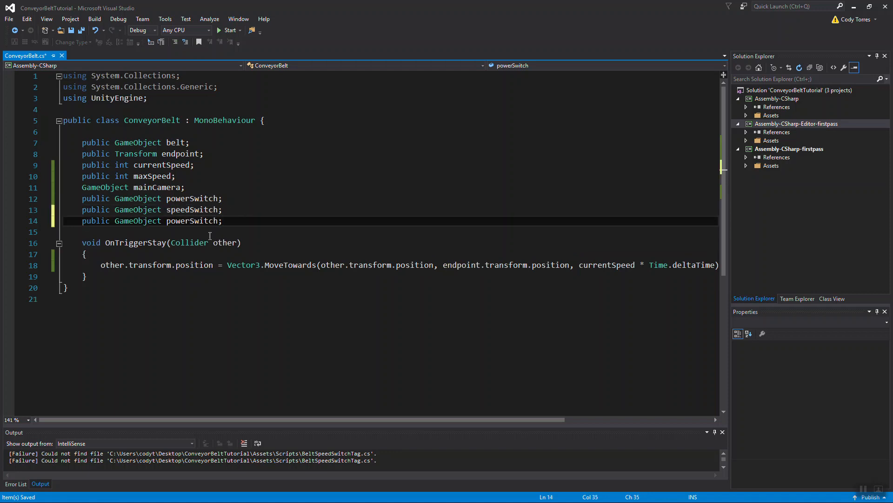
Declare public GameObject buttonHit and a bool beltOn flag, then begin a void method.
text(butt)
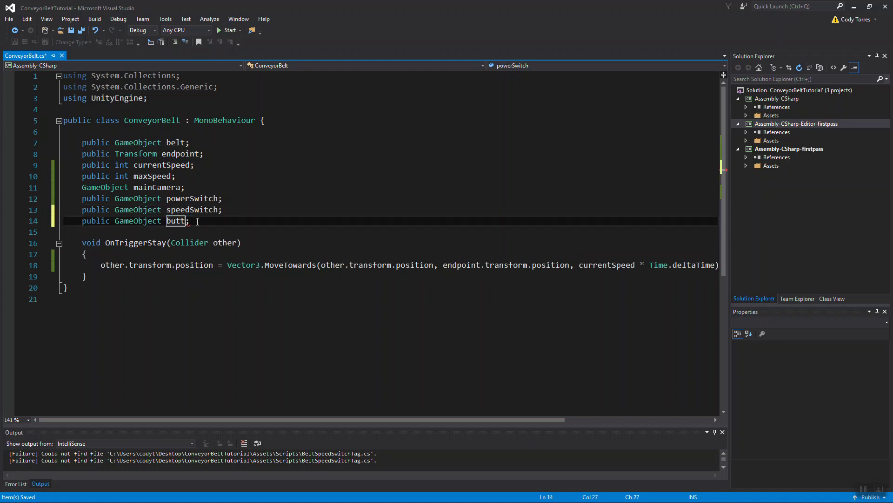
text(onHit)
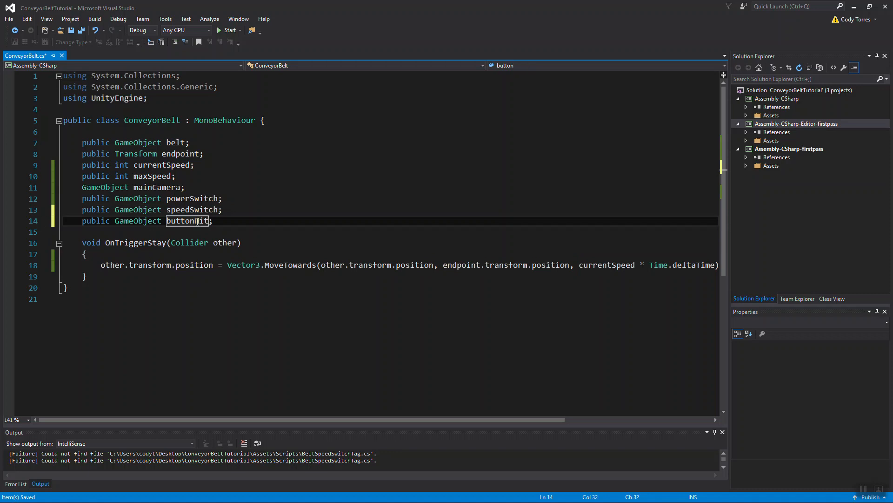
text(Hit)
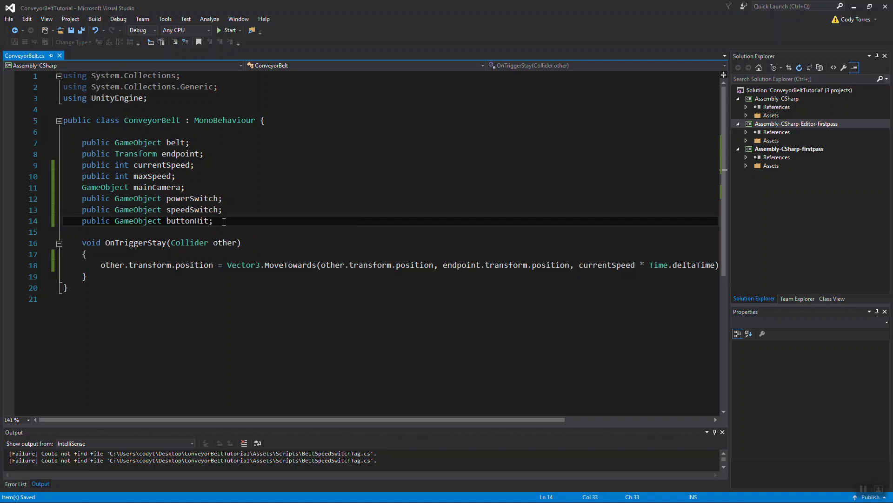
key(enter)
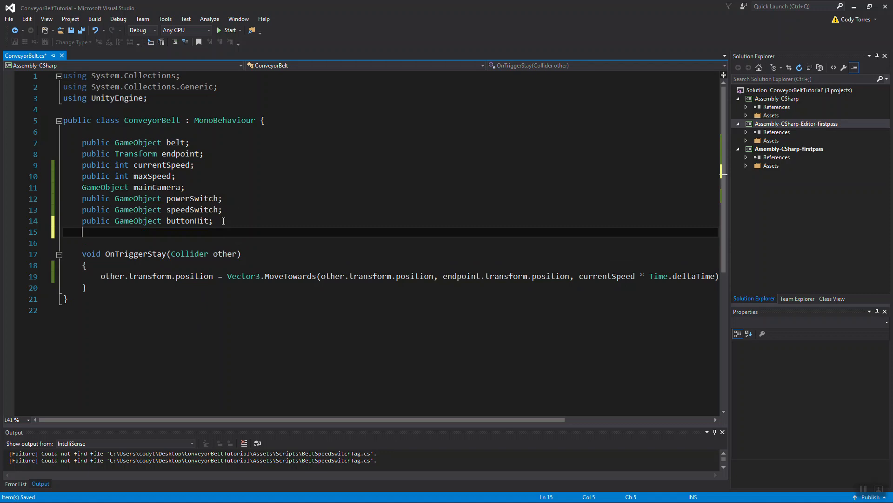
text(booo)
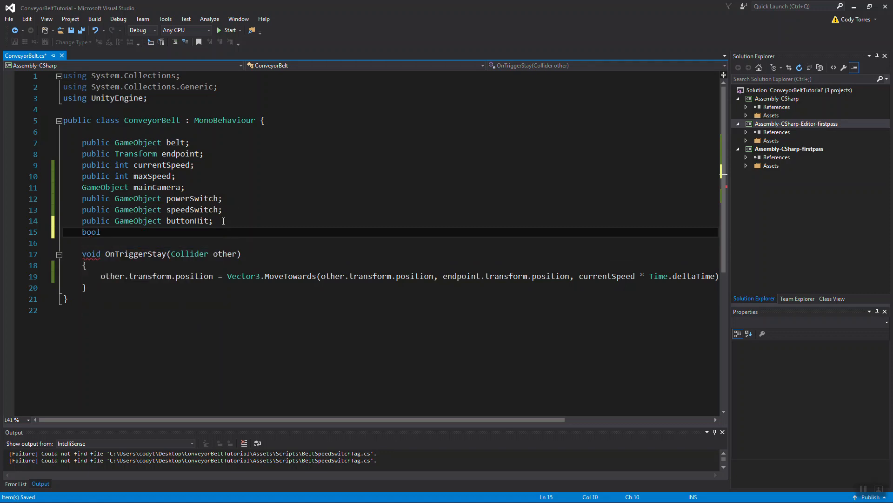
text(beltOn;)
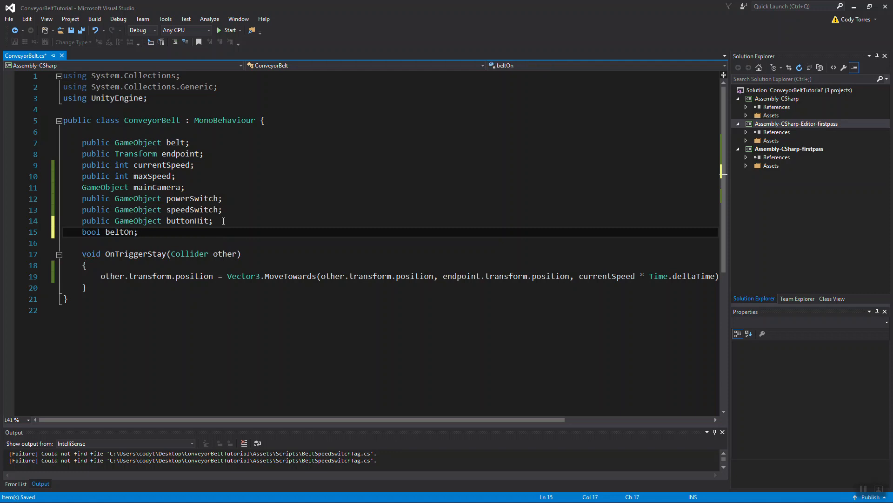
mouse_move(120, 232)
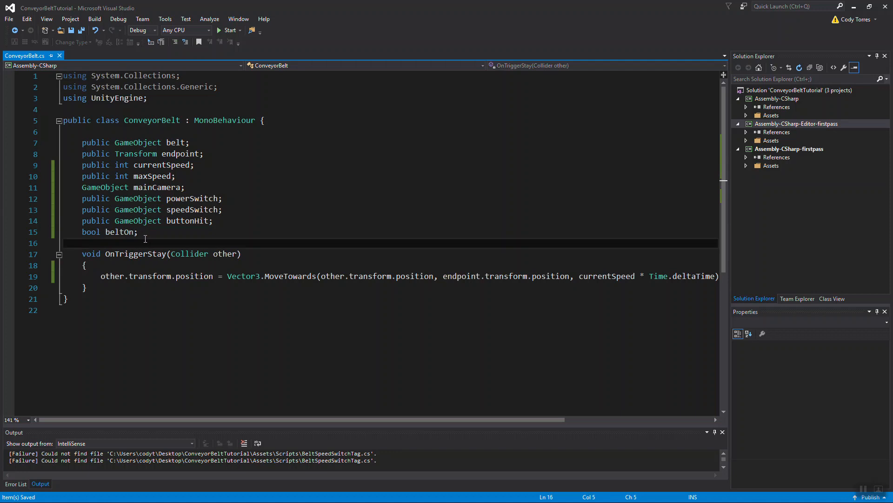
text(void)
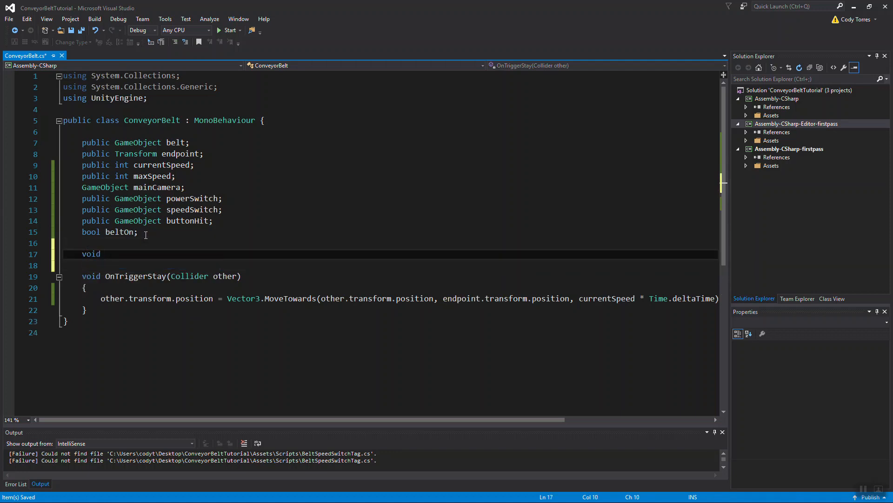
Write Start() assigning mainCamera via GameObject.FindGameObjectWithTag("MainCamera").
text(Start)
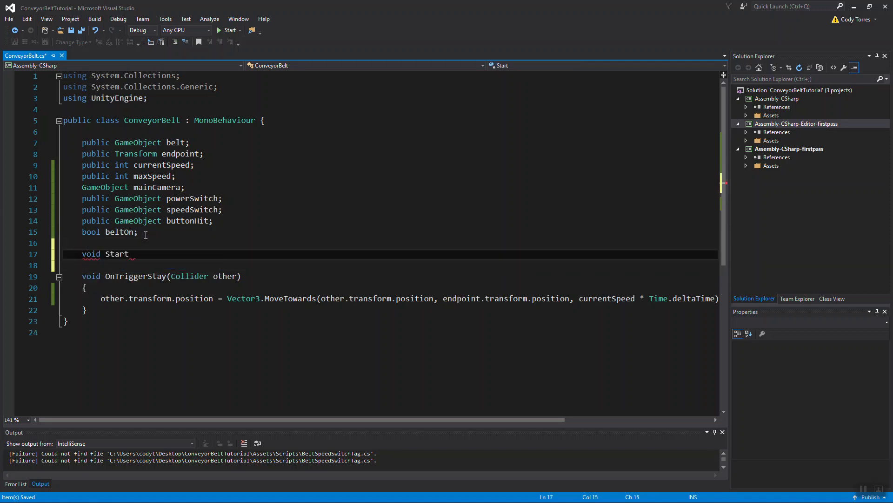
text(())
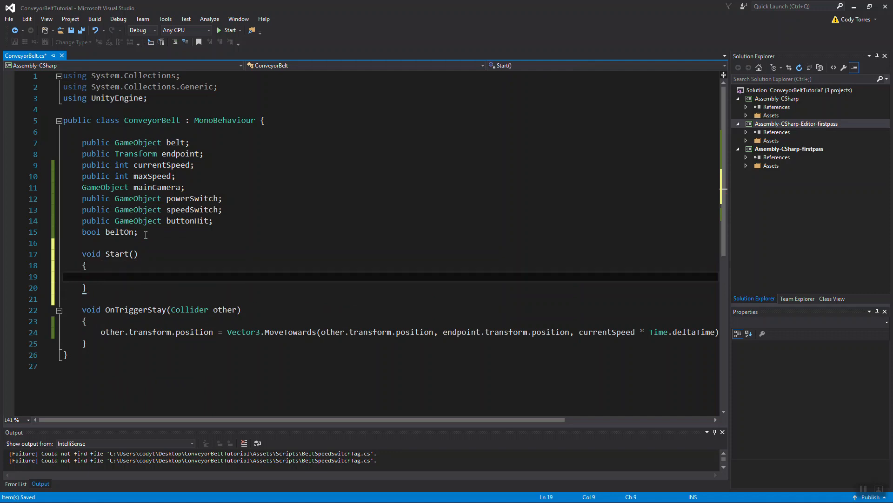
text(main)
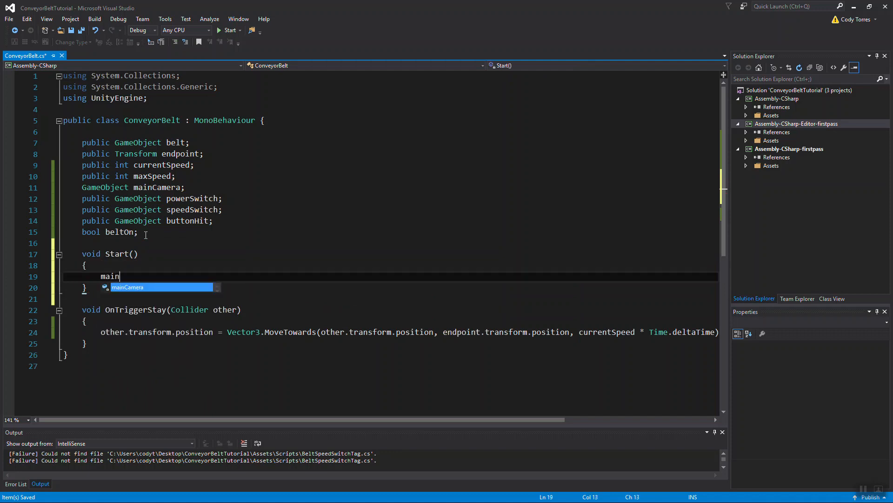
text(Camera =)
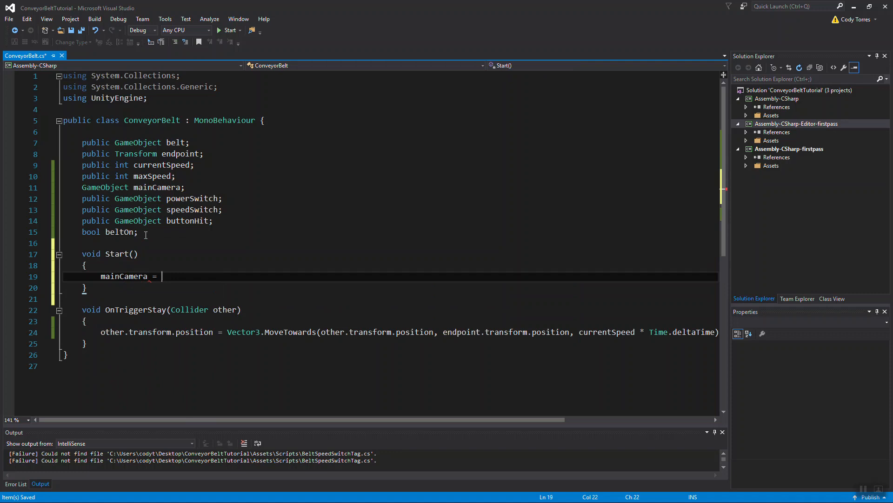
text(game)
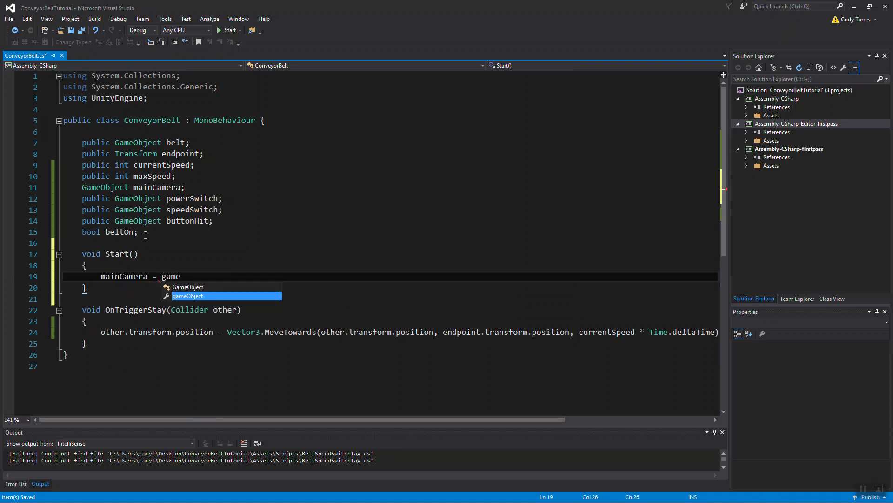
text(Object.find)
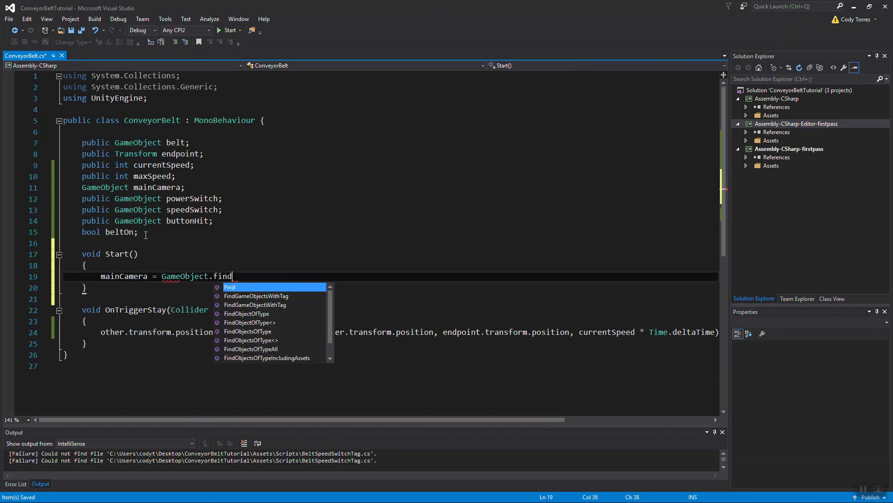
text(GameObjectWithTag)
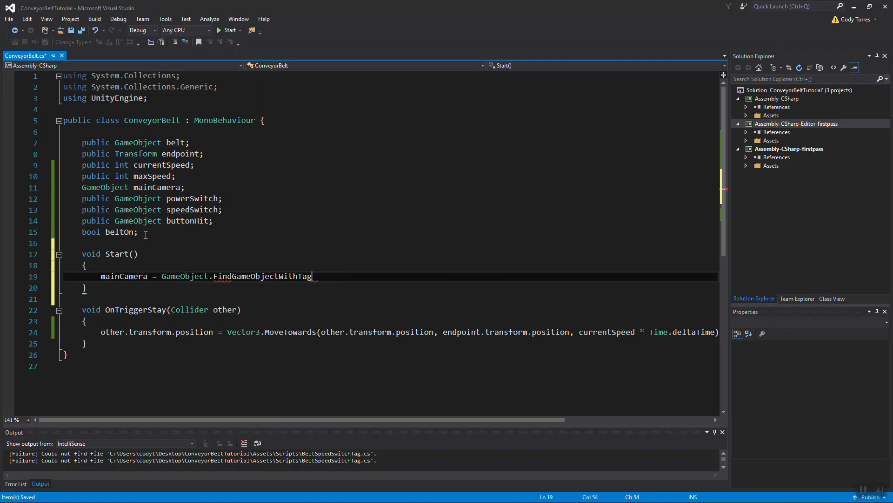
text((""))
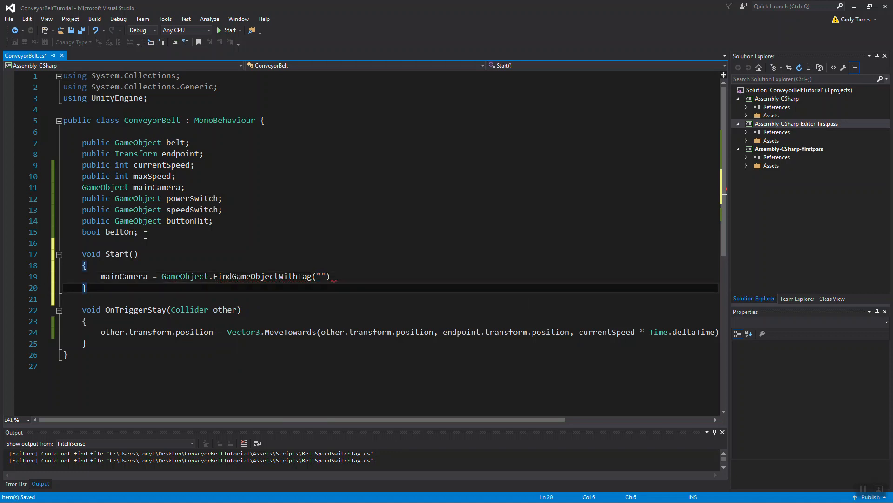
text(MainCamera)
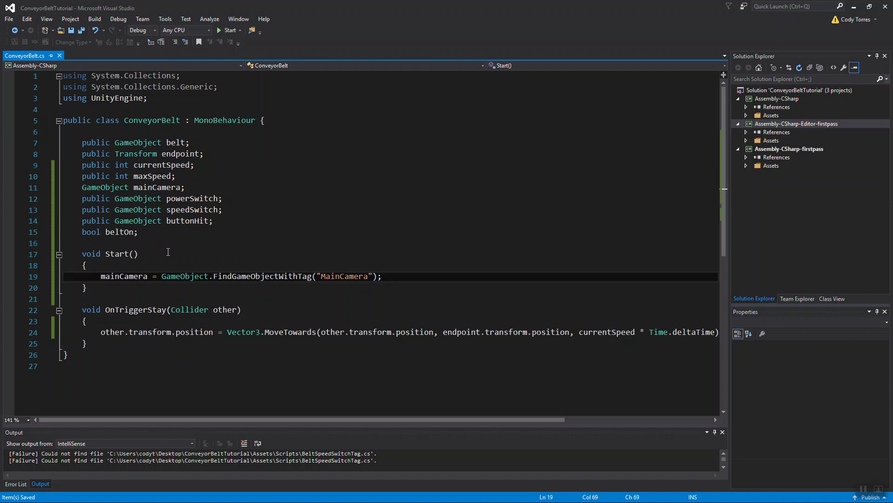
mouse_move(166, 253)
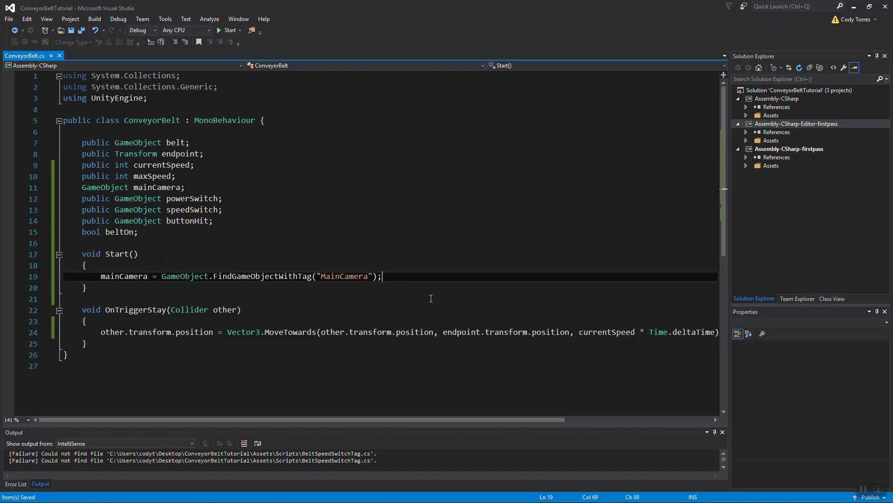
Set buttonHit = null in Start and begin the next void method.
key(Enter)
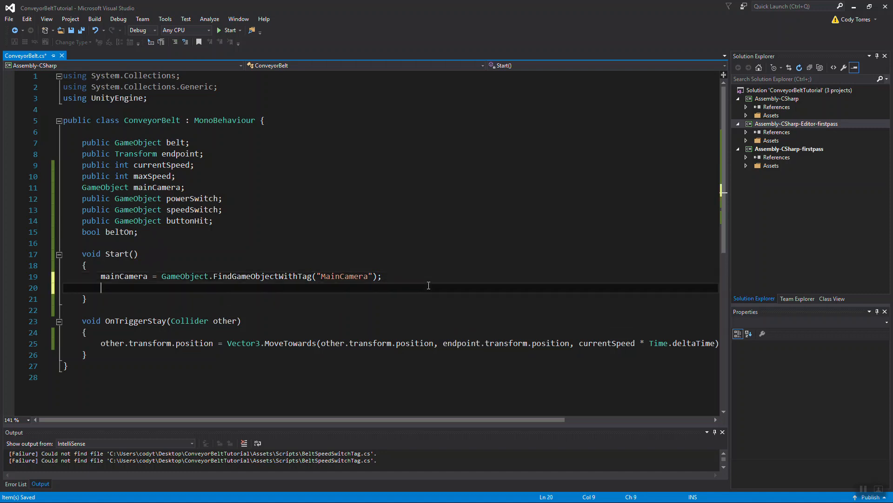
text(buttonHit)
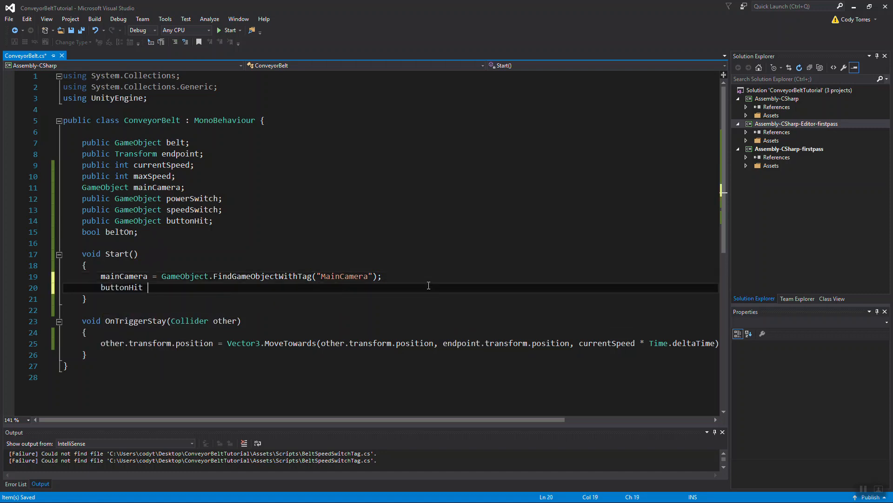
text(= null;)
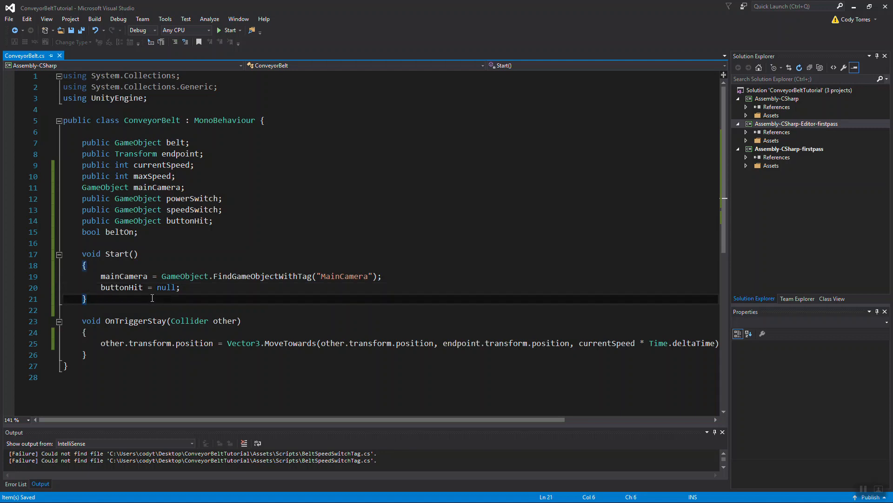
text(void Update()
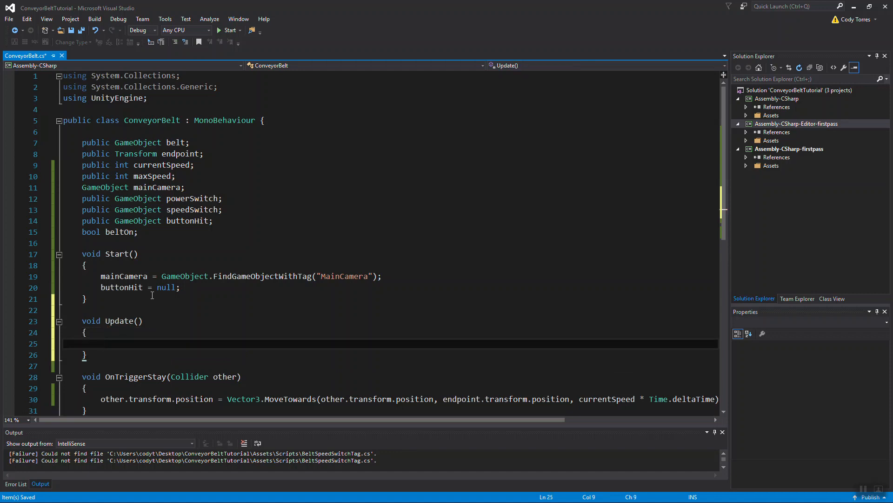
Write if(Input.GetKeyDown(KeyCode.Mouse0)) with an empty block inside Update.
text(if)
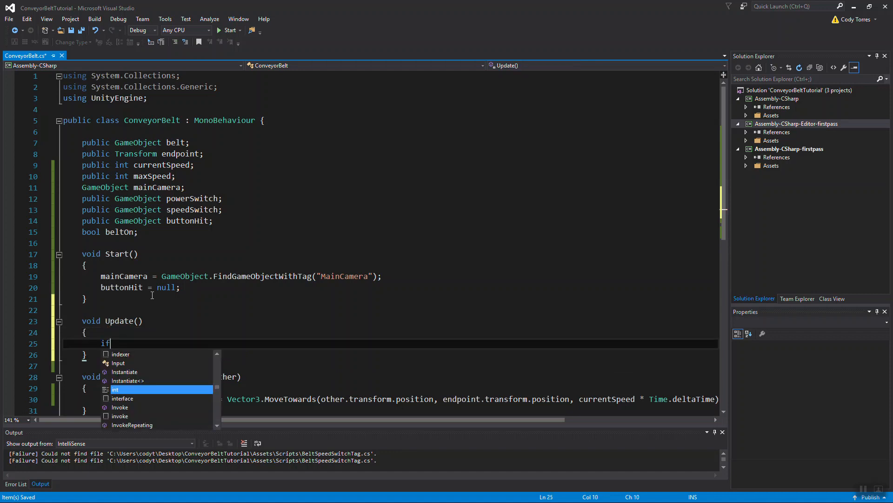
text((inp)
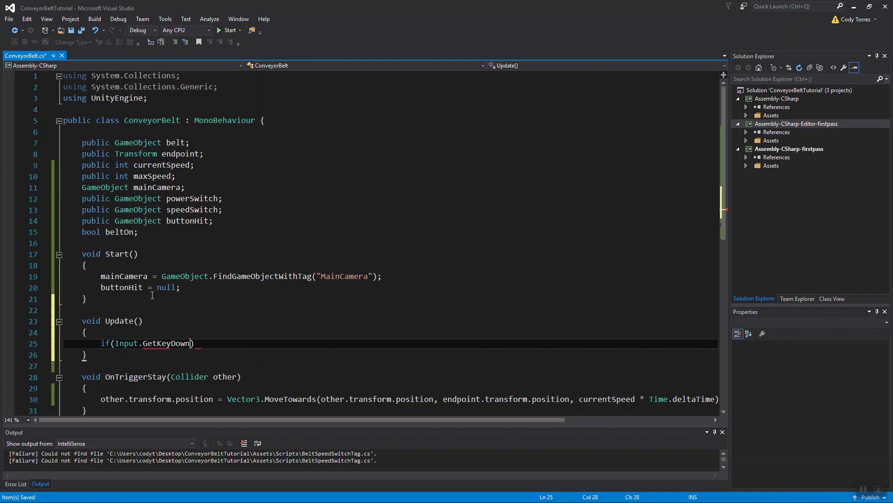
text(ke)
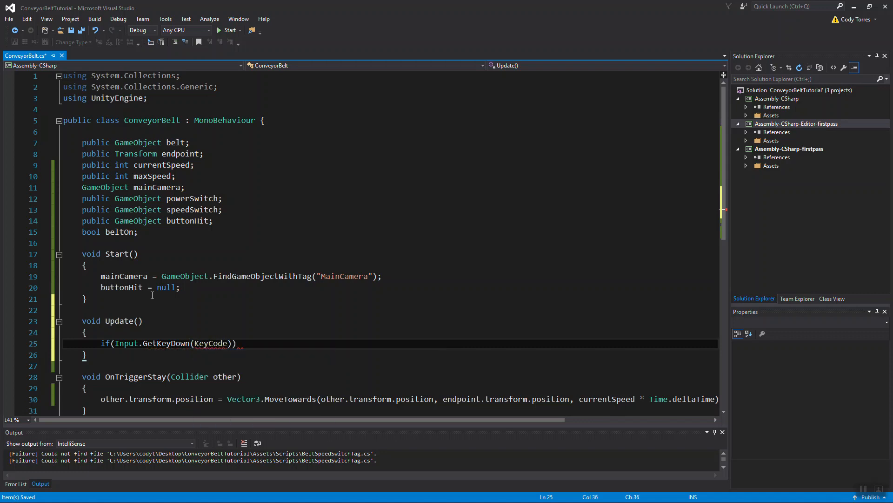
text(mous)
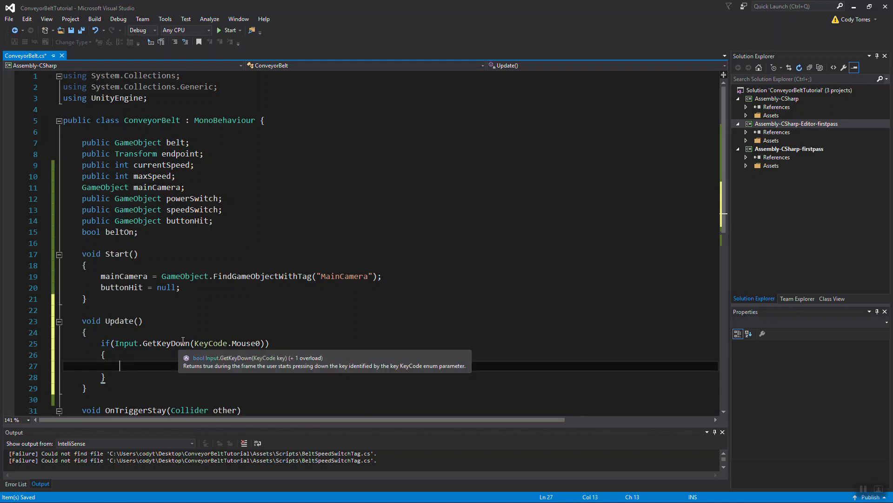
scroll(down, 3)
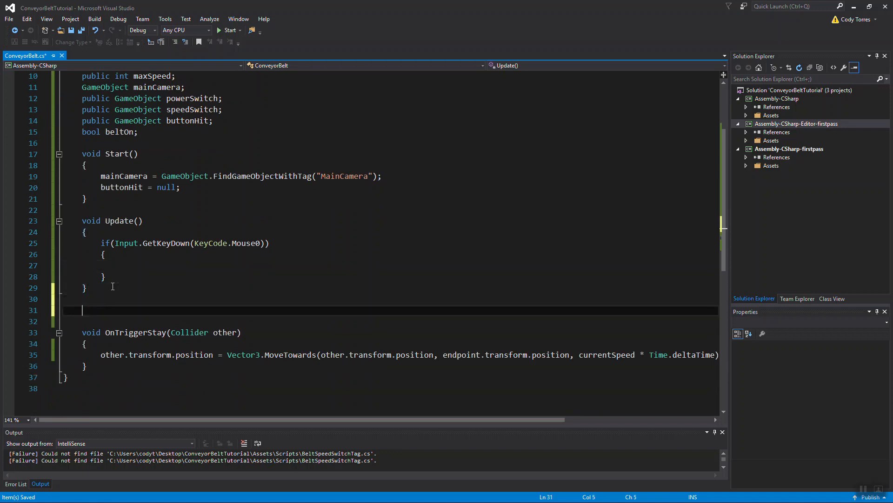
Declare the bool CheckForButton() method signature.
text(bool)
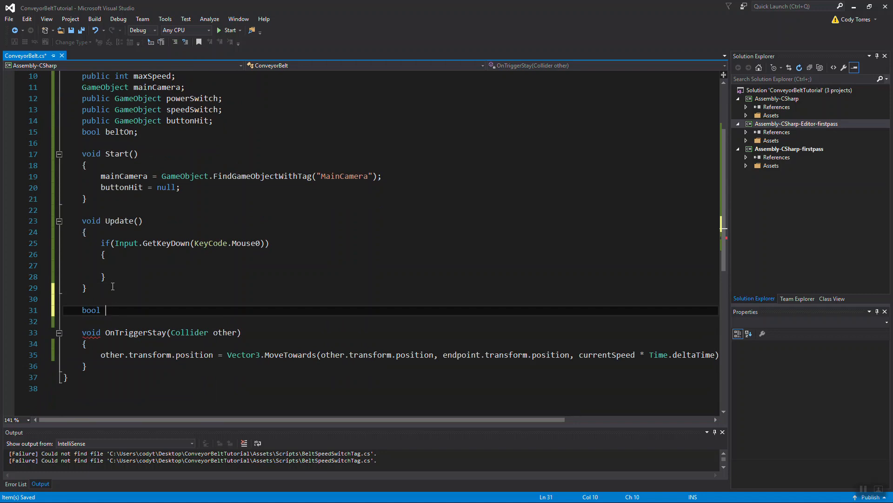
text(Check)
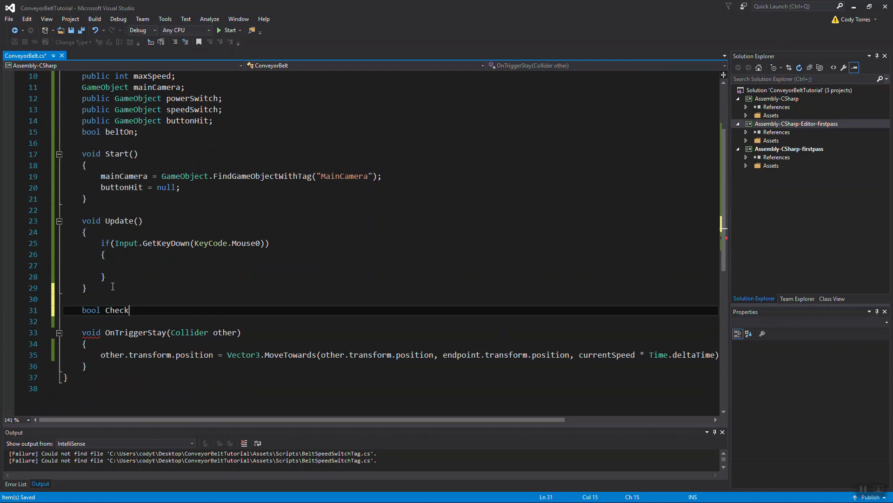
double_click(116, 310)
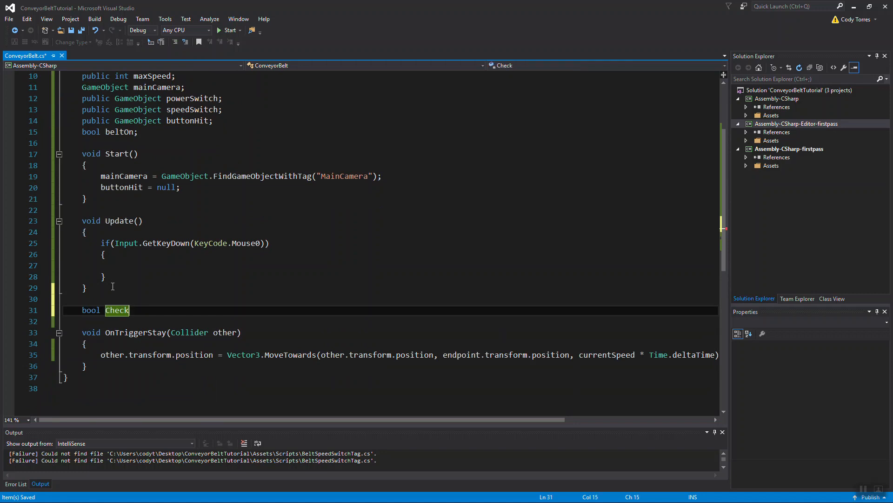
text(ForB)
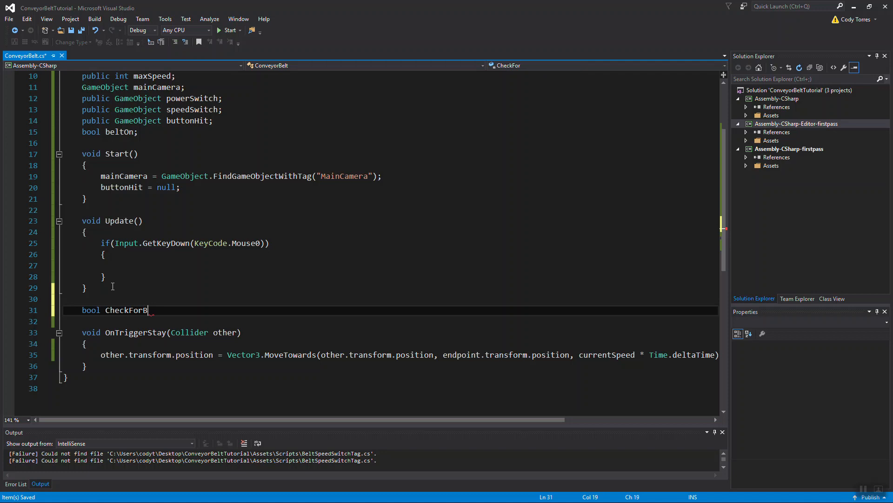
text(utton()
click(391, 321)
text({)
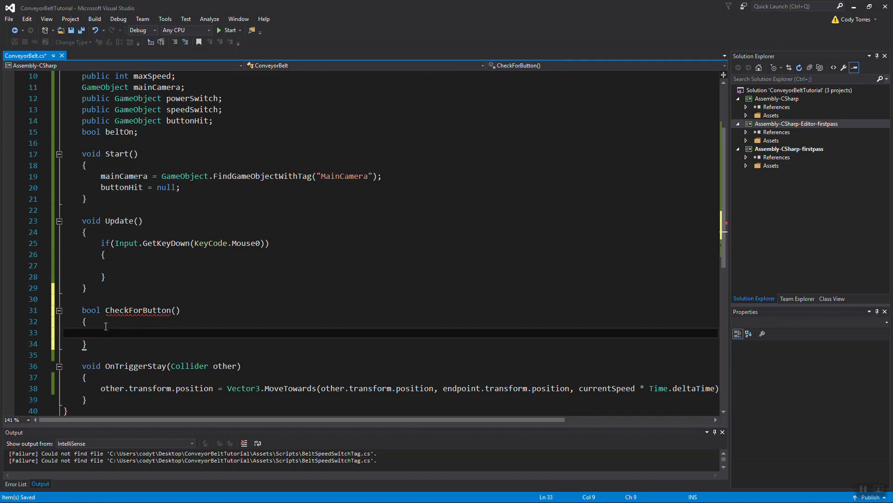
Inside it declare bool rayHitButton = false and return rayHitButton.
text(bool)
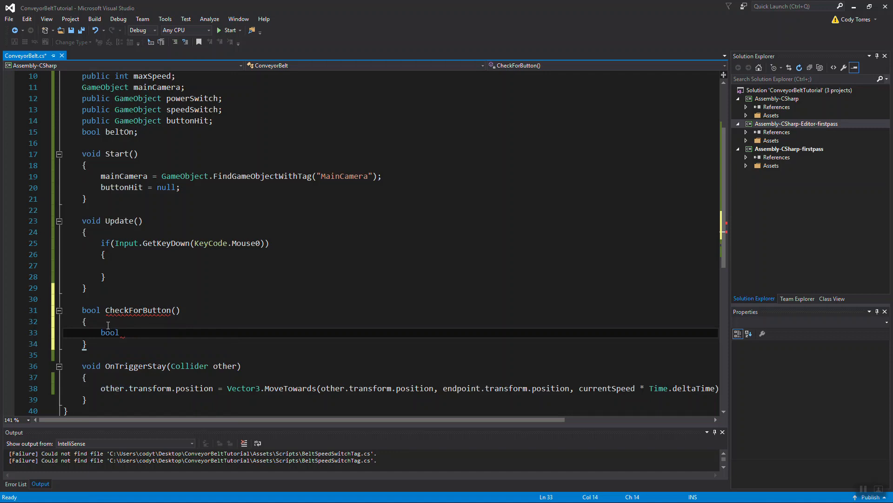
text(ra)
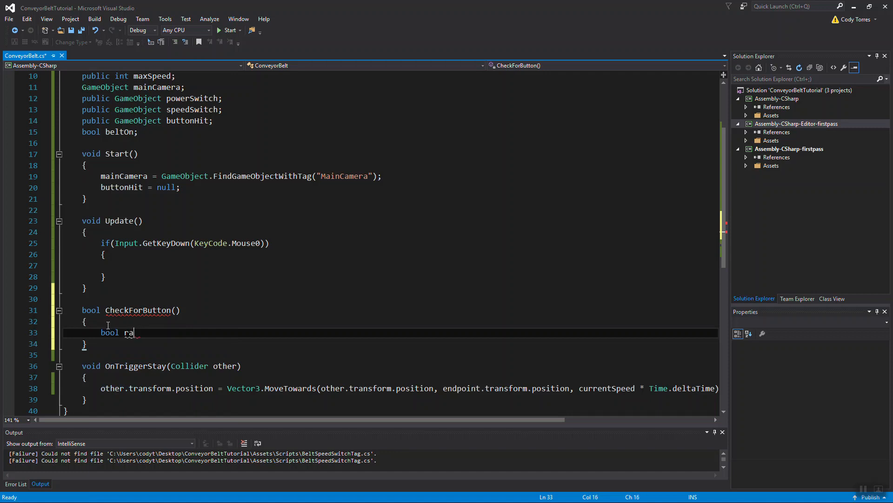
text(yHitButton = f)
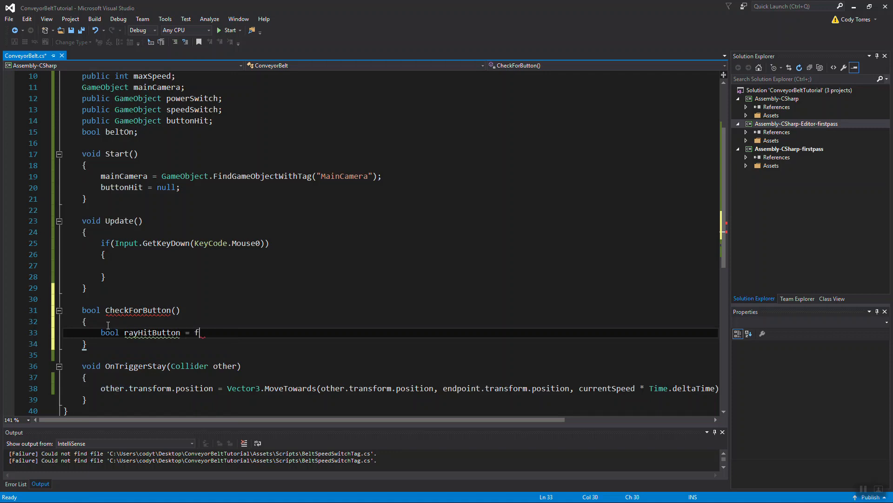
text(alse;)
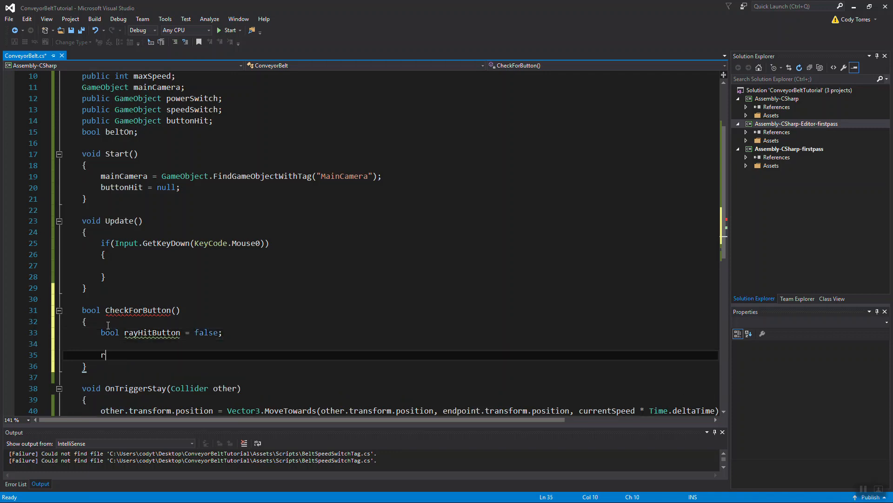
text(etr)
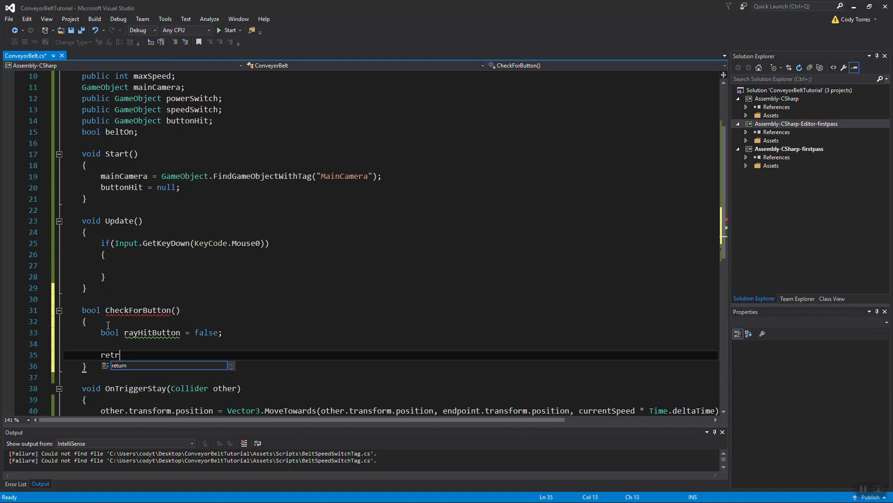
text(urn)
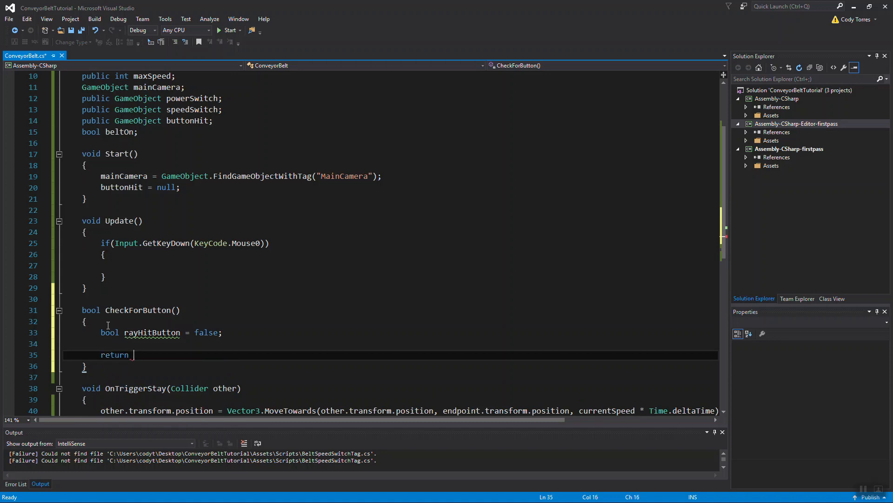
text(rayHitButton;)
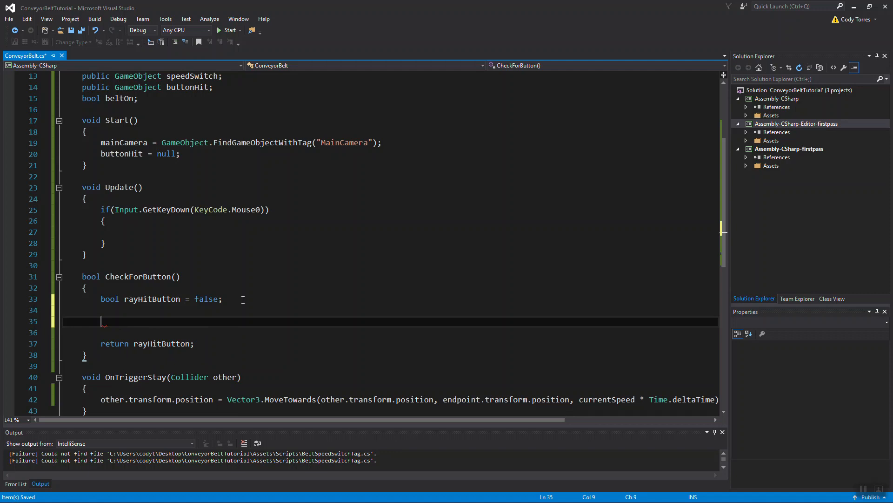
Compute int x = Screen.width / 2 and int y = Screen.height / 2.
text(int)
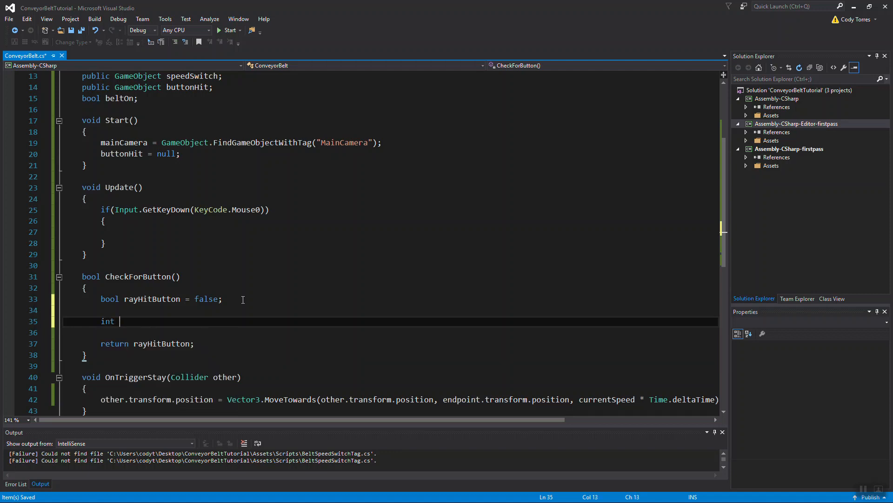
text(x)
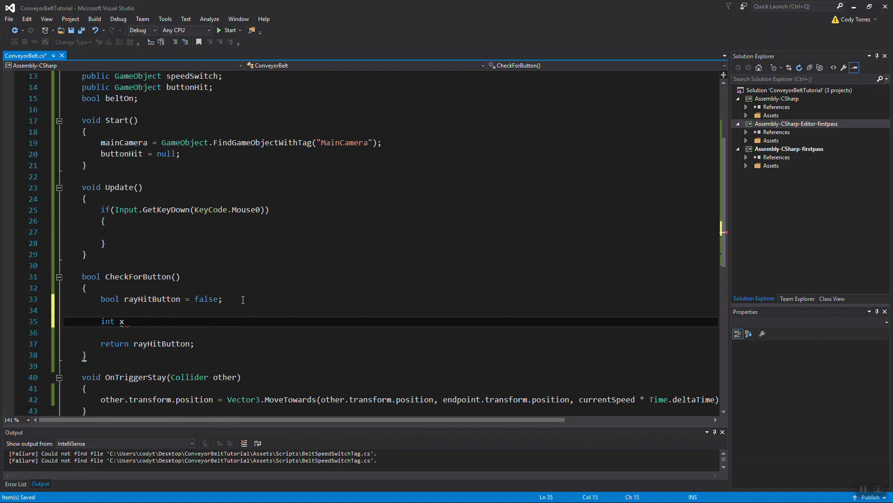
text(= s)
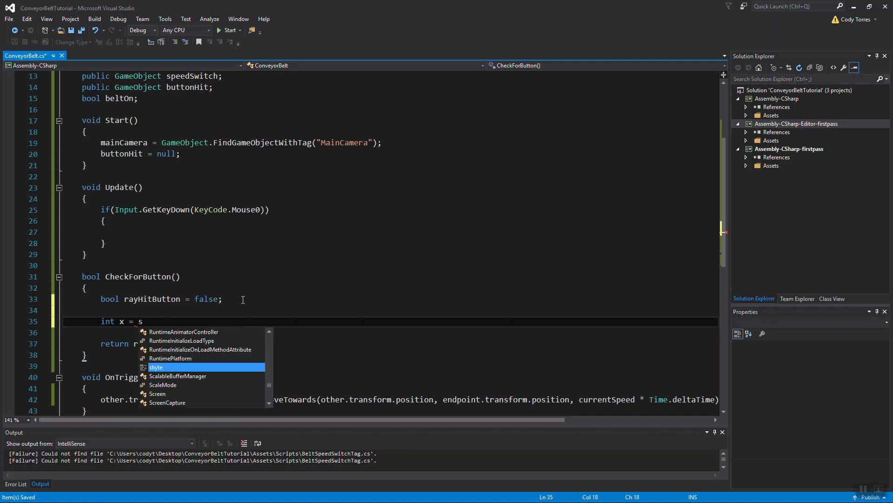
text(creen.width / 2;)
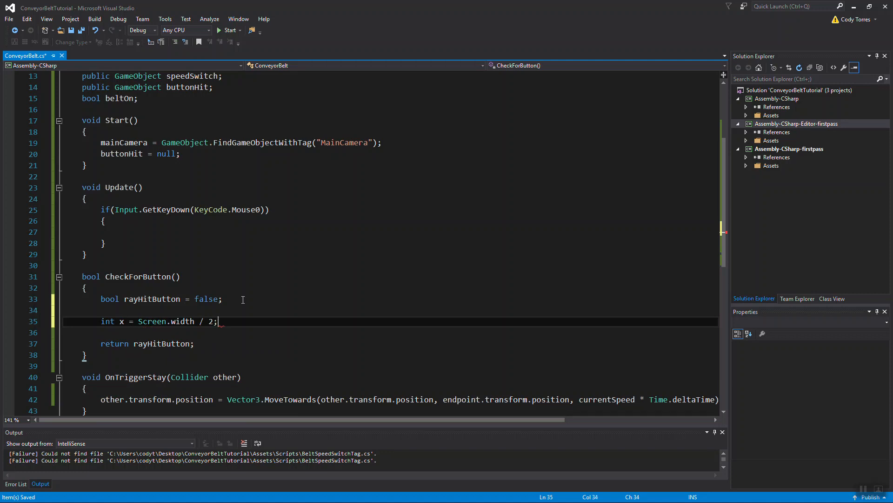
text(int y =)
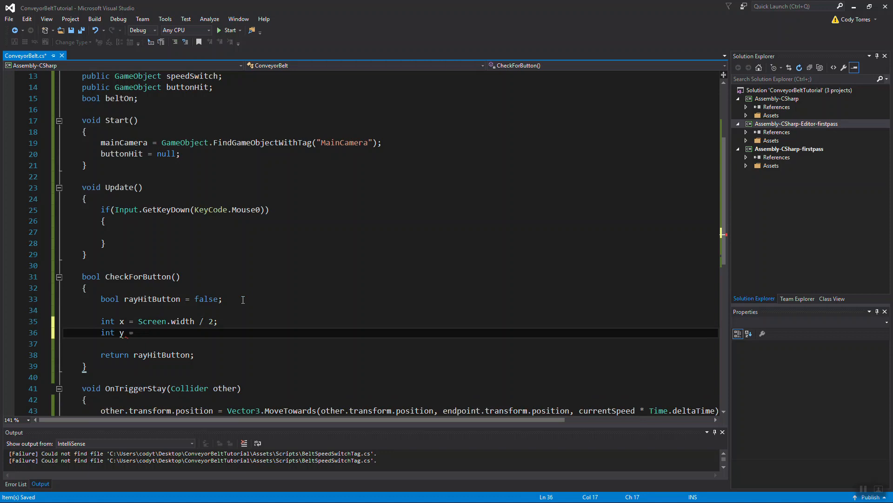
text(Screen.)
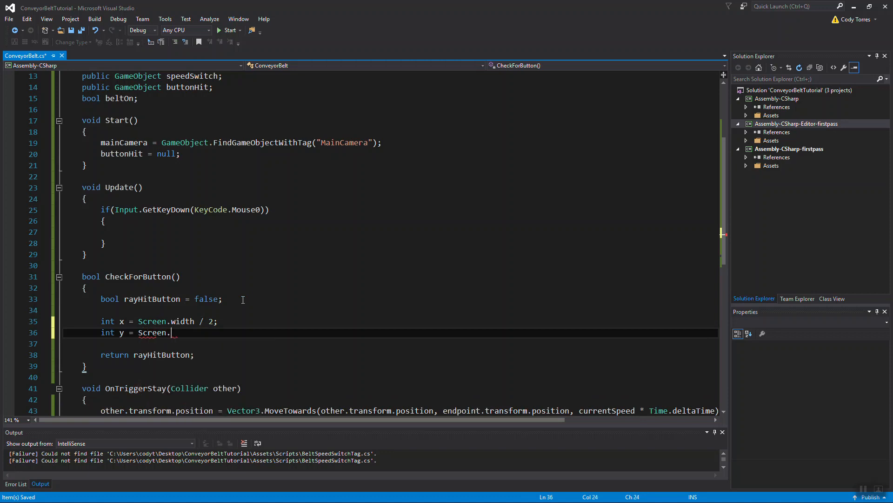
text(height / 2;)
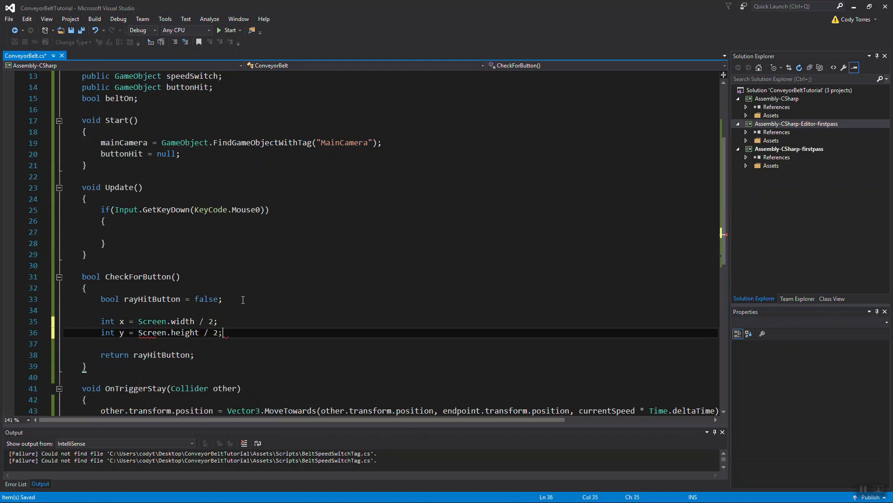
Build Ray ray from mainCamera's Camera ScreenPointToRay(new Vector2(x, y)) and declare RaycastHit hit.
text(r)
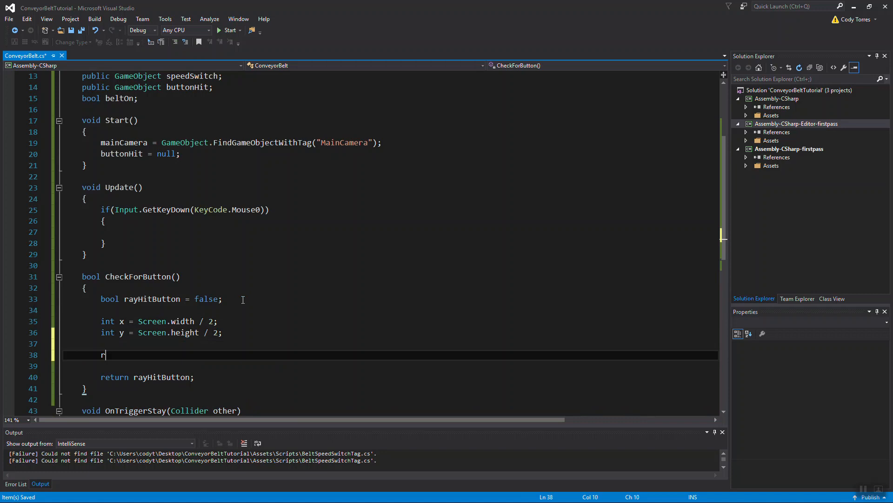
text(Ray ray)
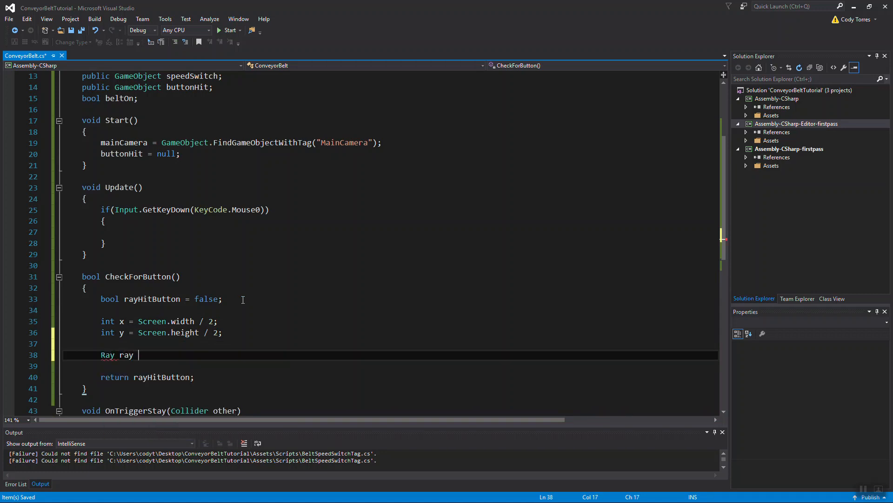
text(mainca)
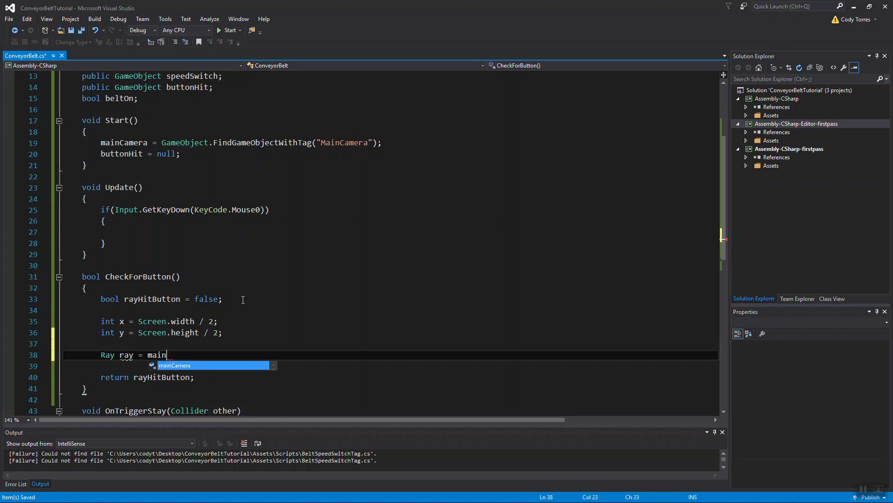
text(Camera.)
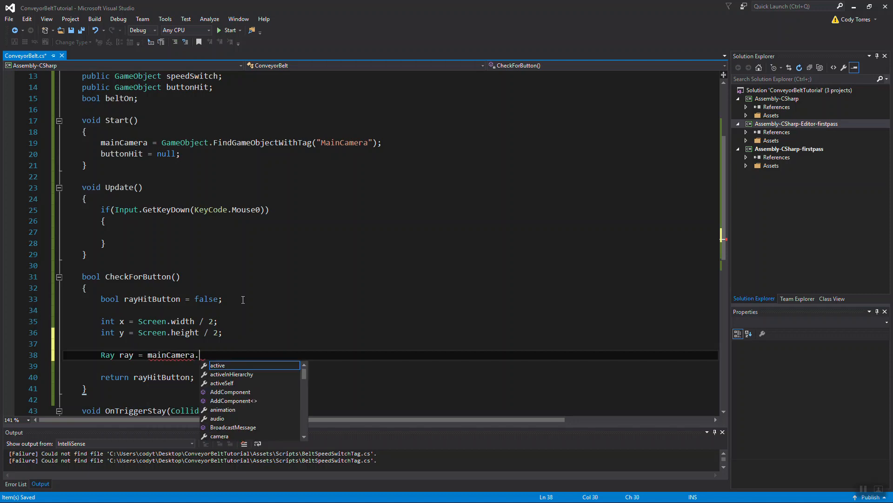
text(GetComponent<camera>()
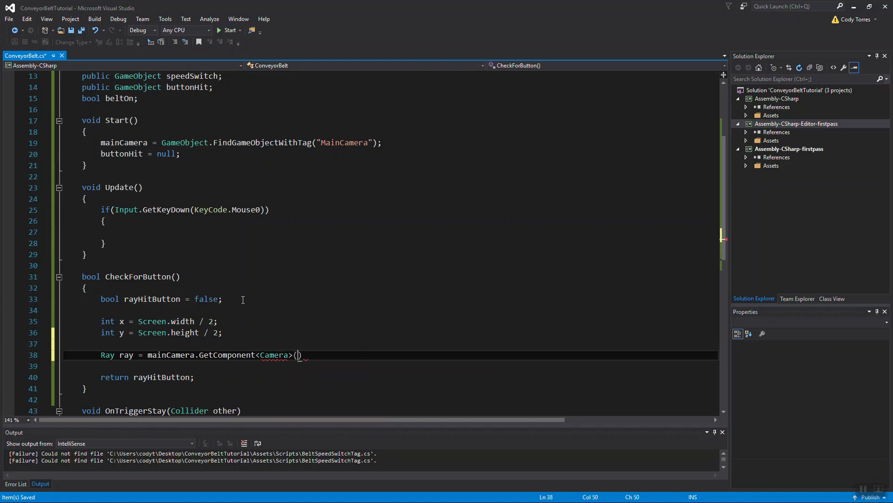
text(.sc)
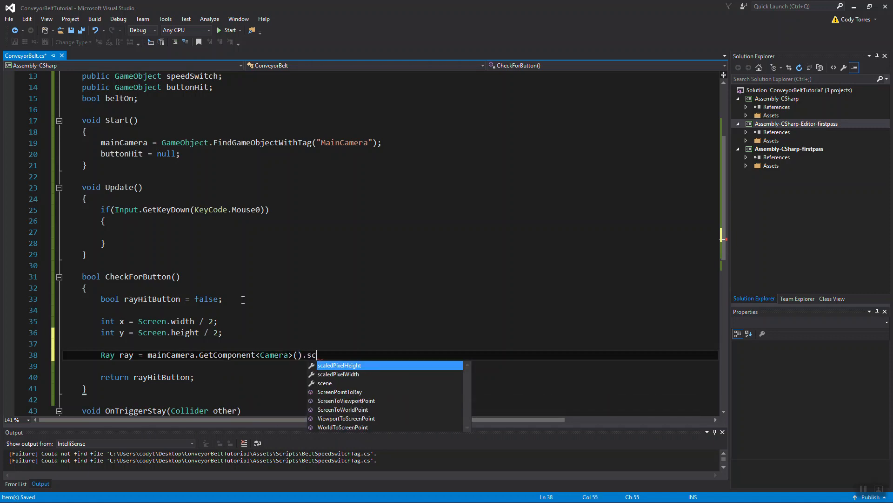
text(ScreenPointToRay)
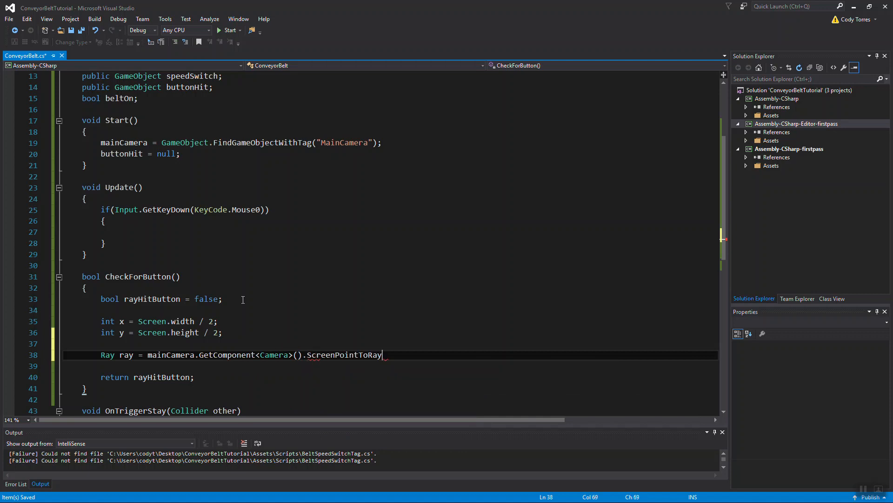
text((new Vector2()
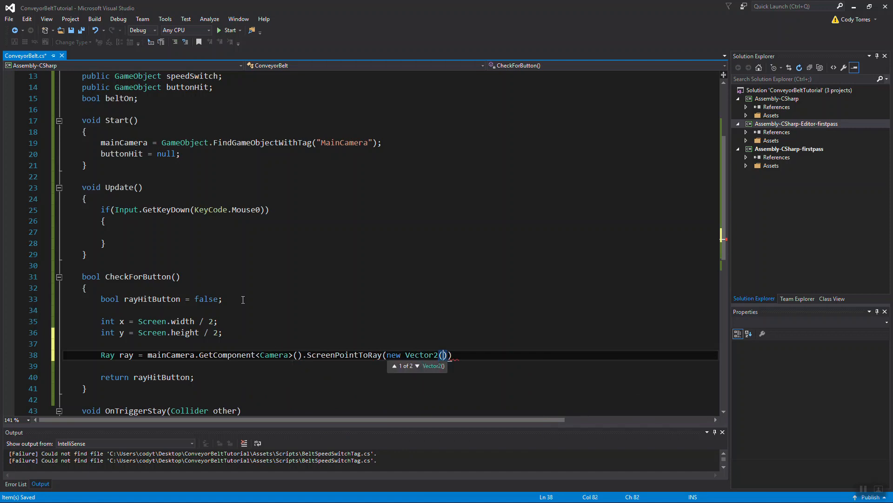
text(x, y)
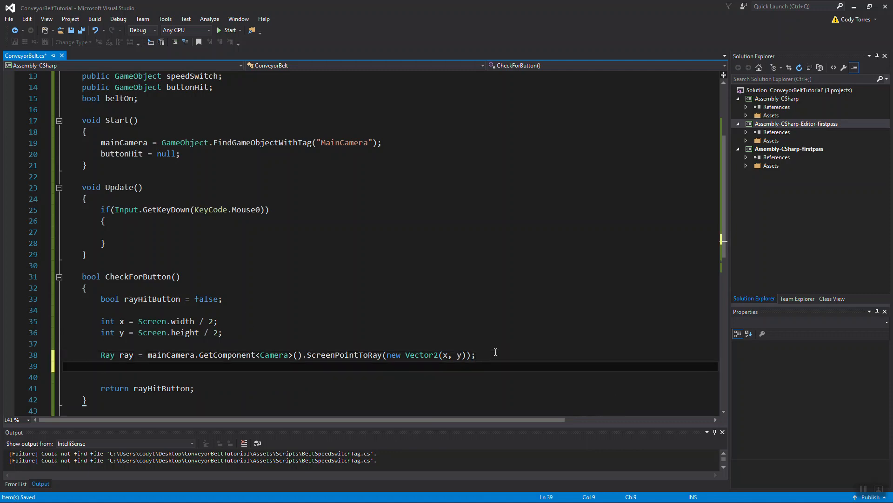
text(RaycastHit hit;)
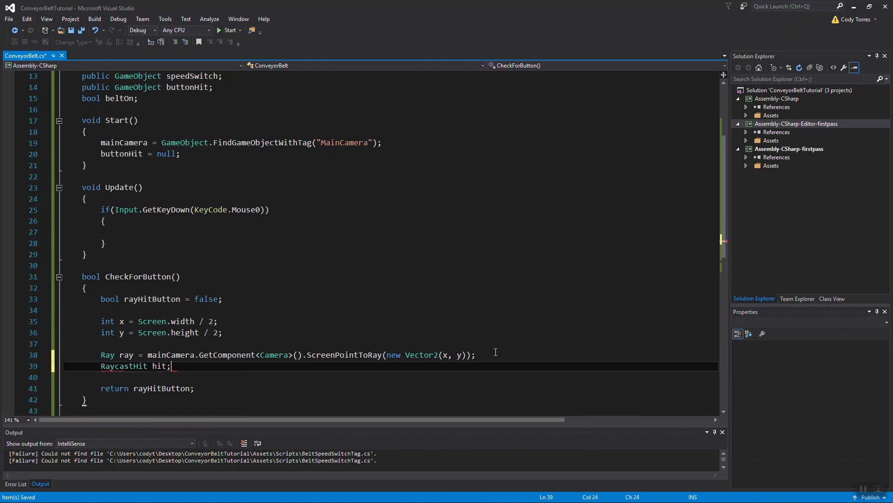
key(enter)
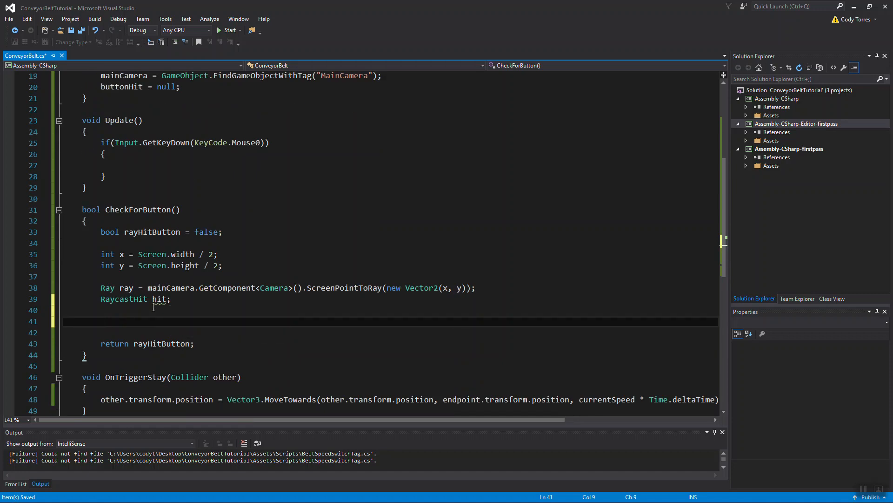
Wrap the check in if(Physics.Raycast(ray, out hit)).
text(if()
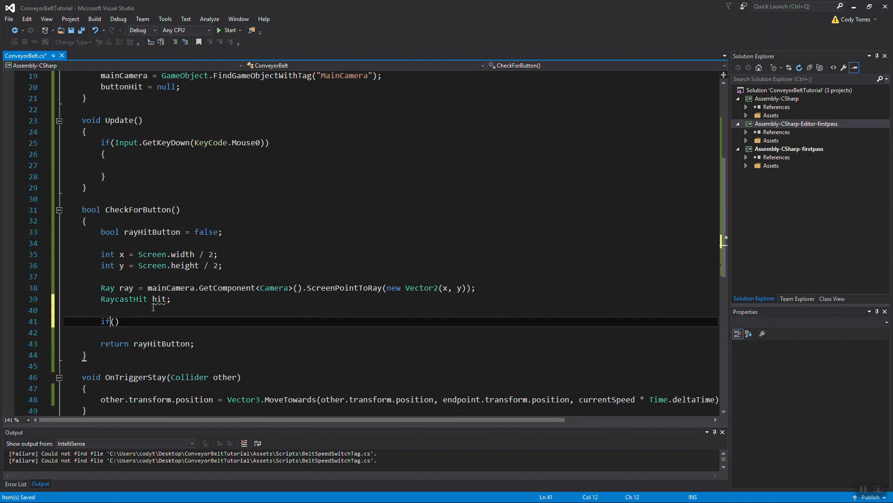
text(phys)
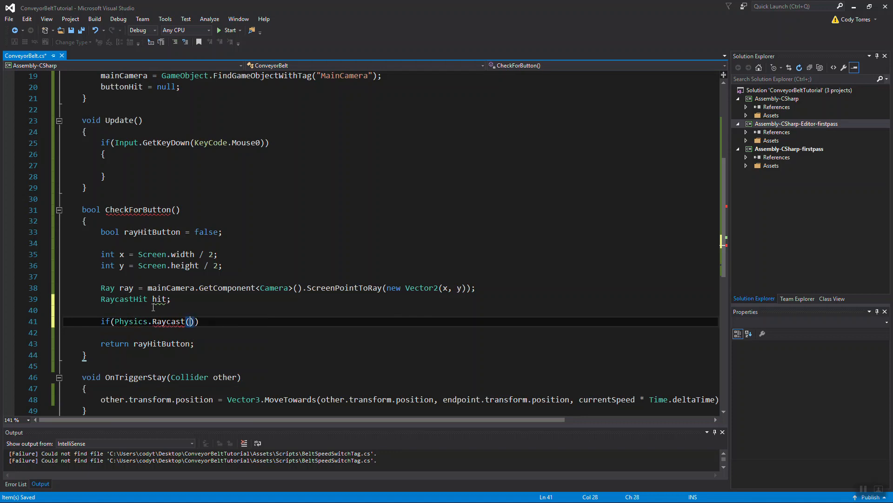
text(ra)
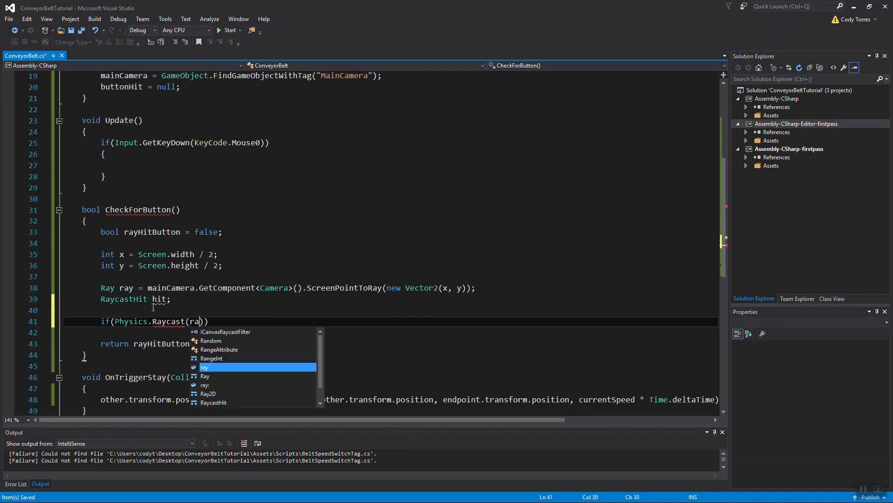
text(y, out hit, 5)
click(391, 332)
text({)
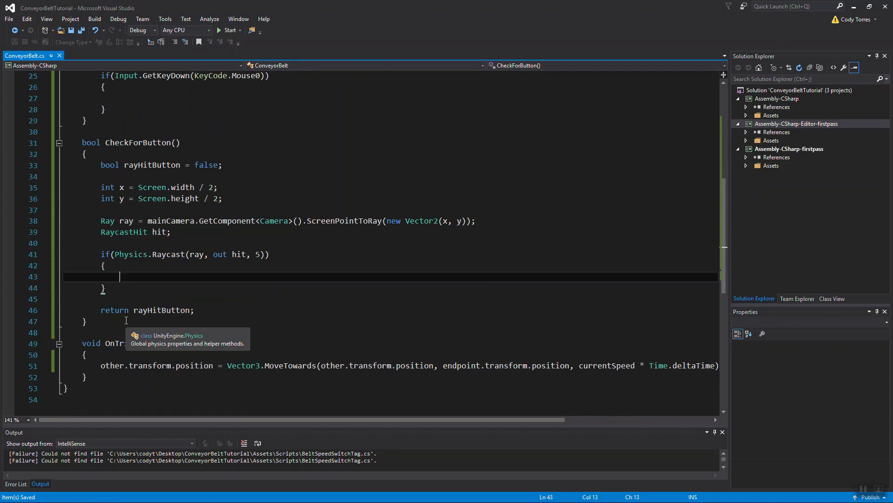
On hit.collider.gameObject == powerSwitch set rayHitButton = true and buttonHit = powerSwitch.
text(if(h)
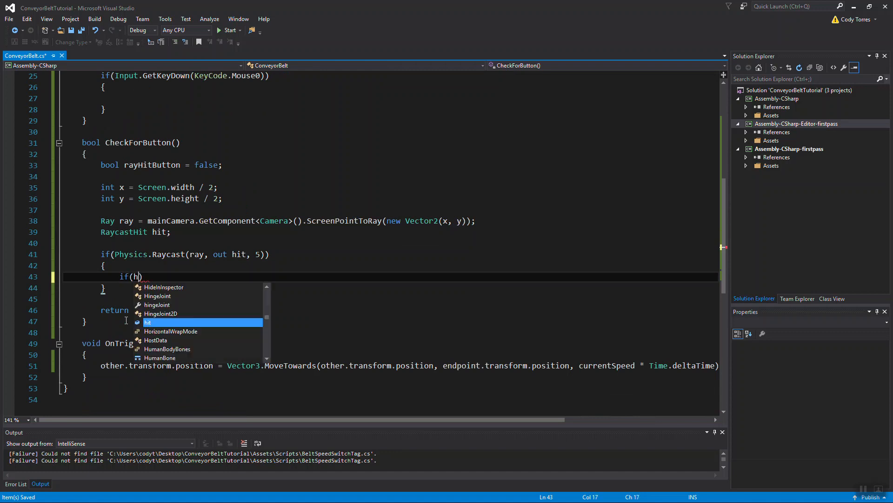
text(.collider))
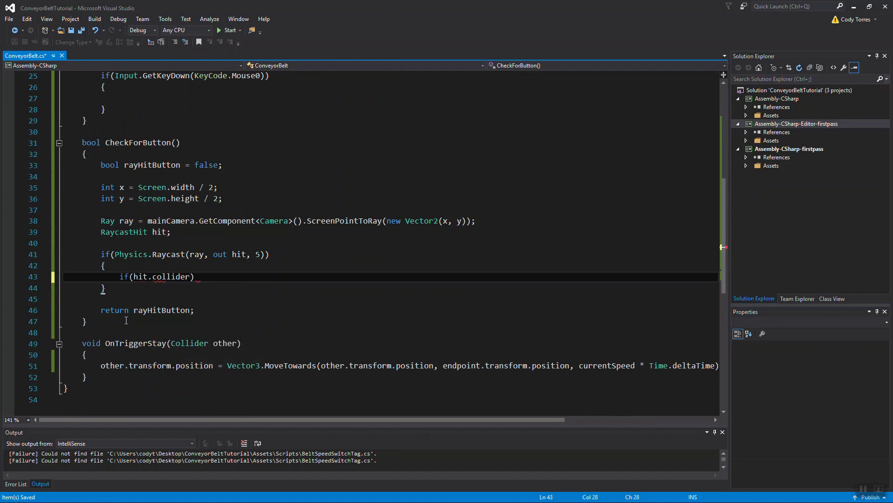
text(.gameObject =)
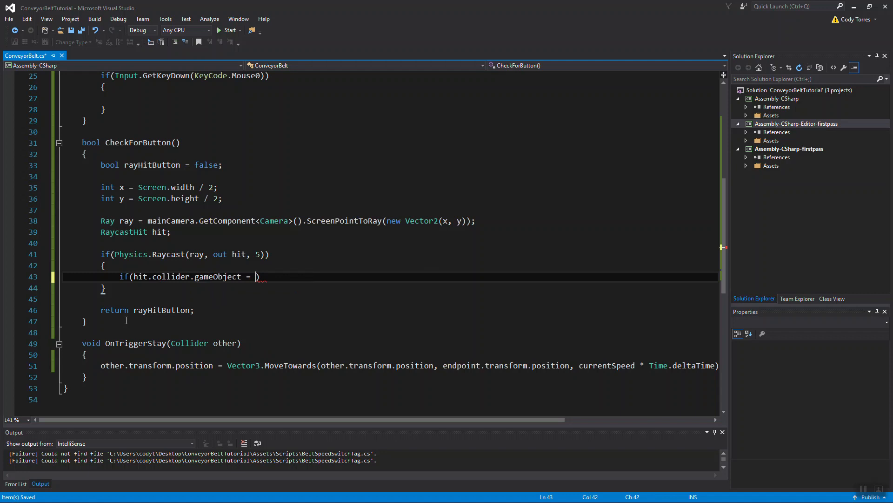
text(= powerSwitch)
text({)
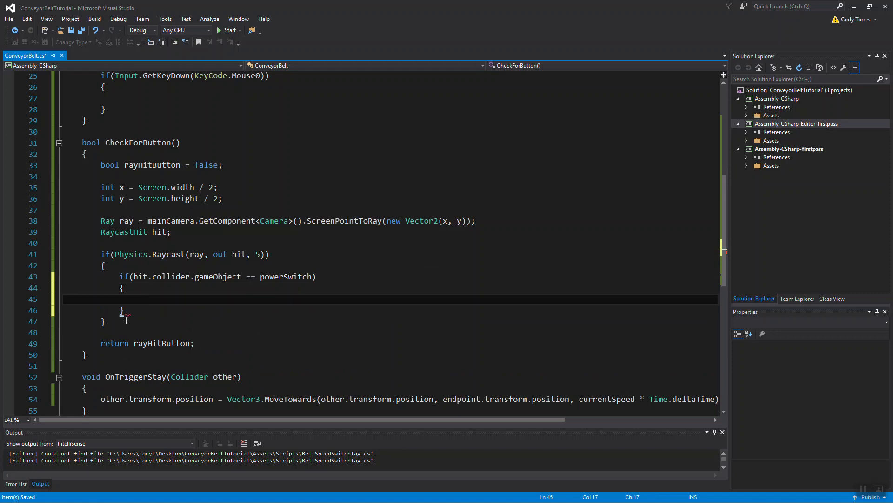
text(rayHitButton =)
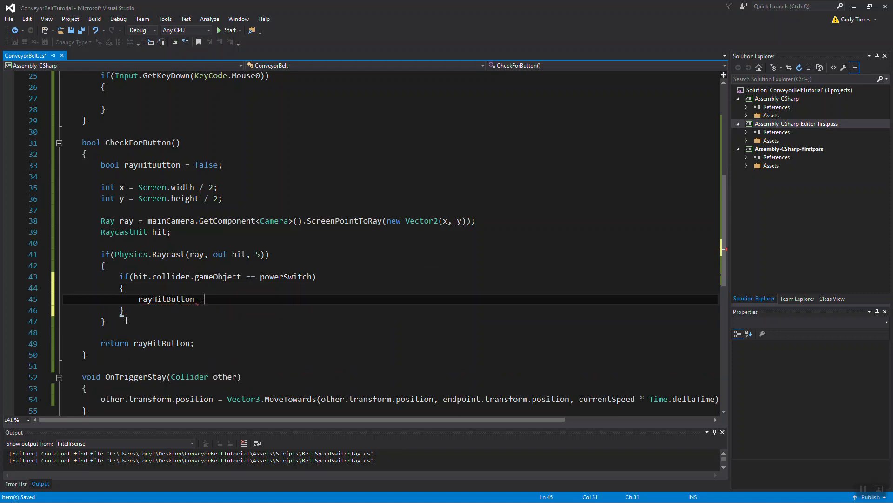
text(true;)
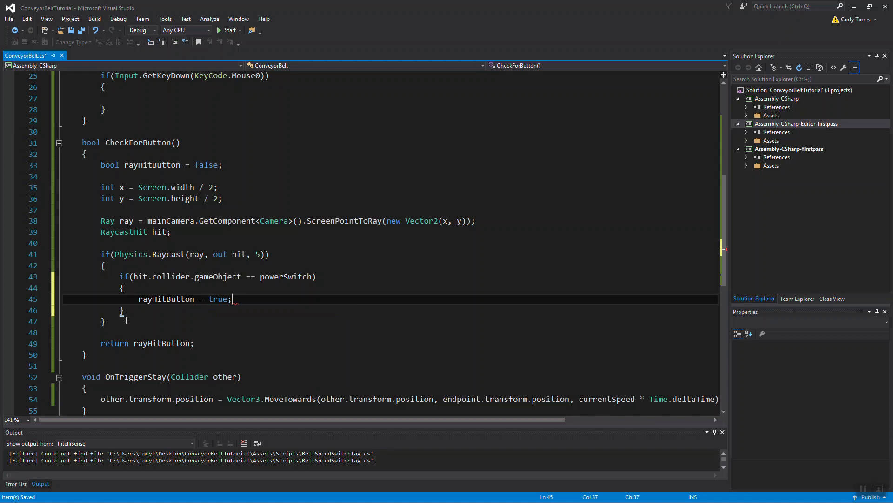
text(buttonHit =)
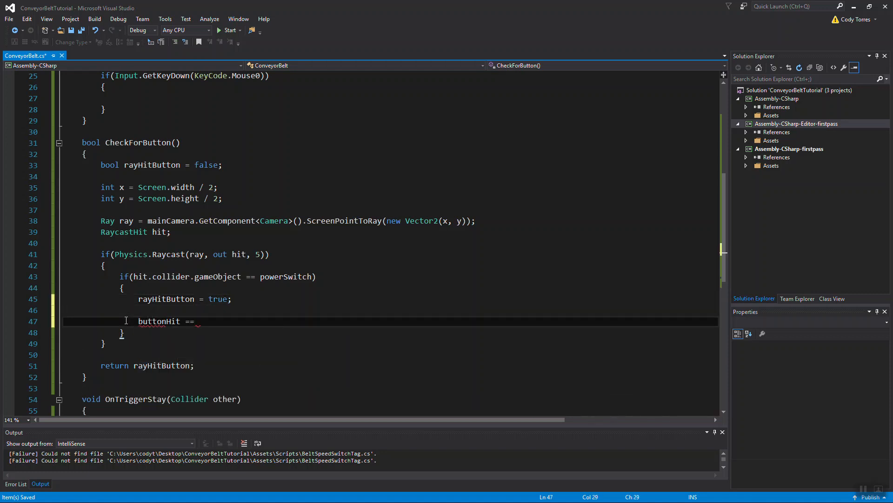
text(= powerSwitch;)
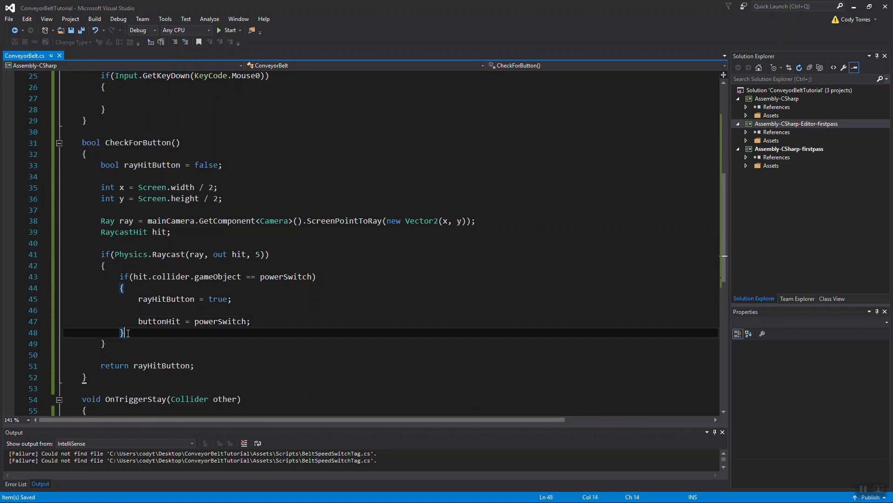
Add an else branch for speedSwitch setting buttonHit = speedSwitch.
text(else if (hit.collider.gameObject == powerSwitch)
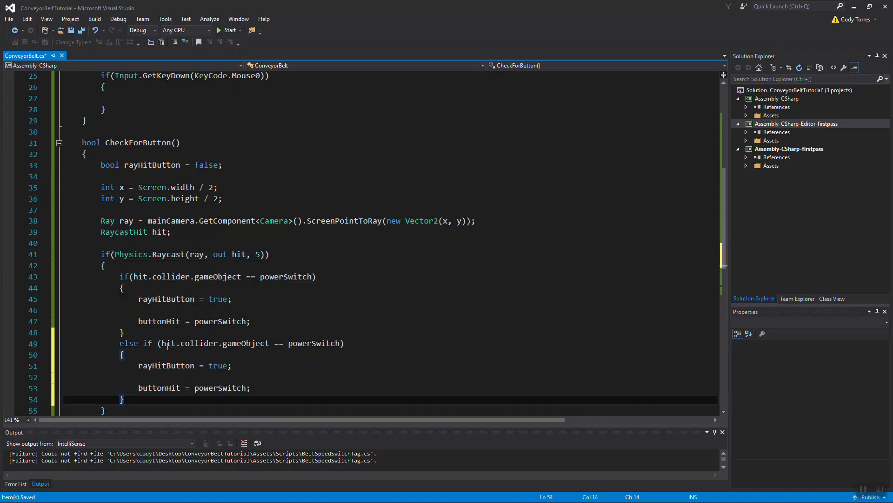
text(speed)
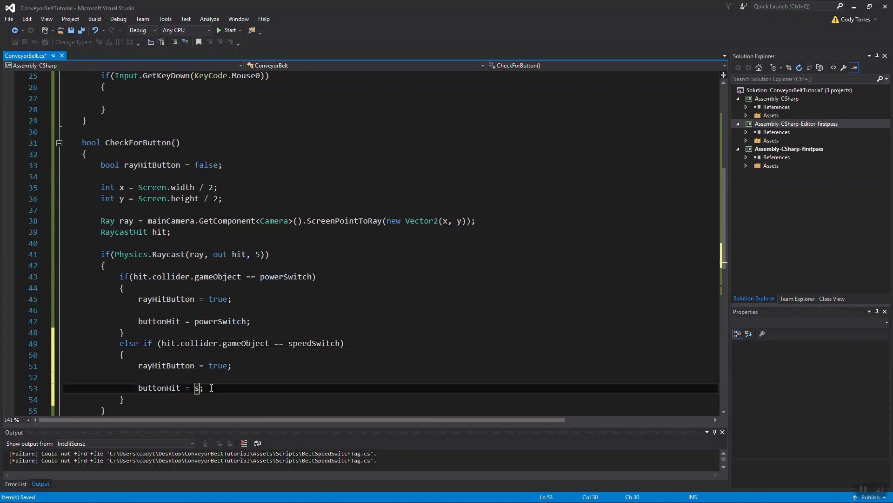
text(peedSwitch)
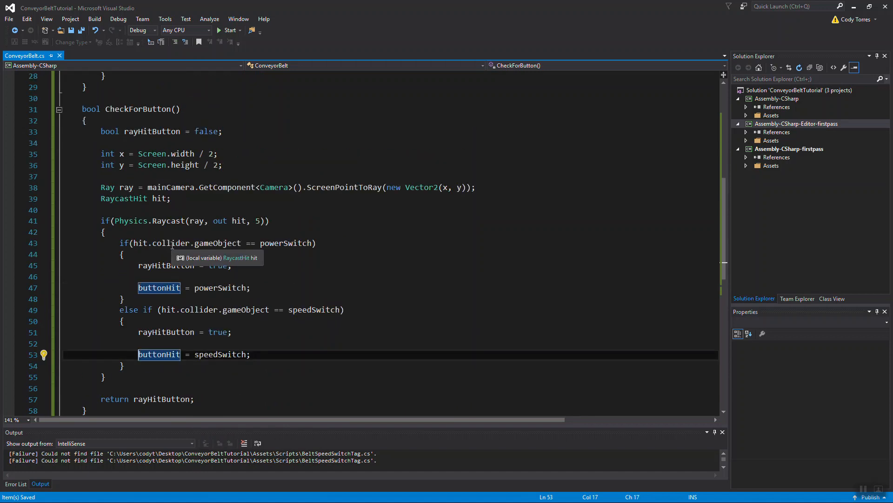
scroll(down, 3)
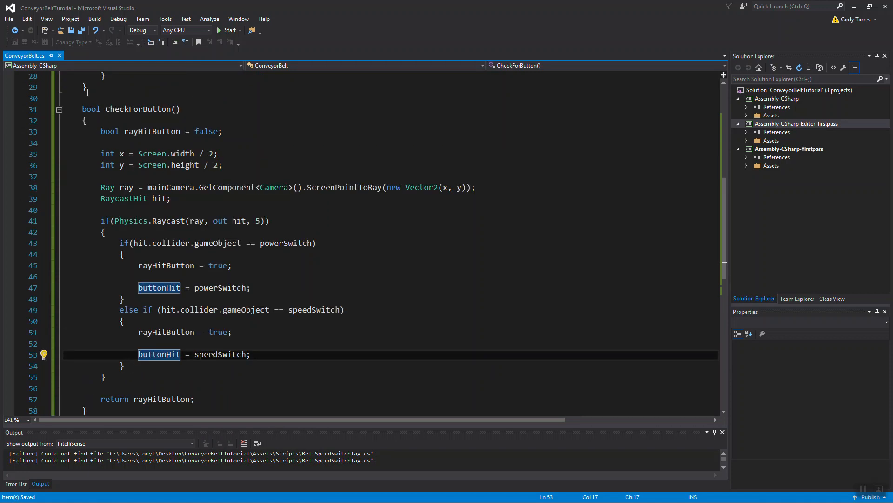
mouse_move(151, 131)
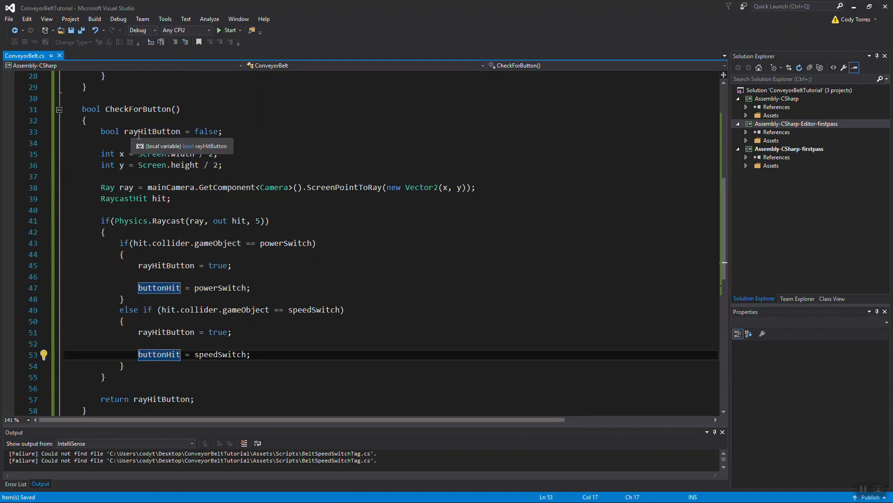
In Update add if(CheckForButton()) with if(buttonHit == powerSwitch), then begin a new void method.
scroll(down, 3)
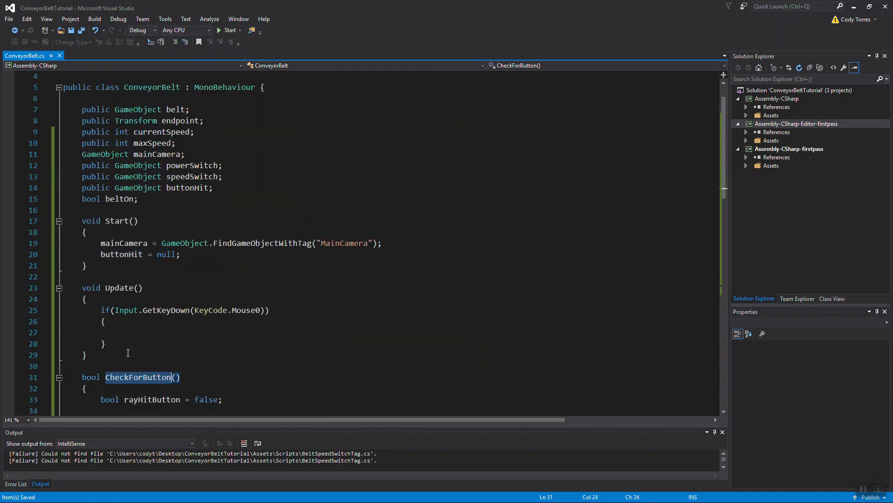
text(if()
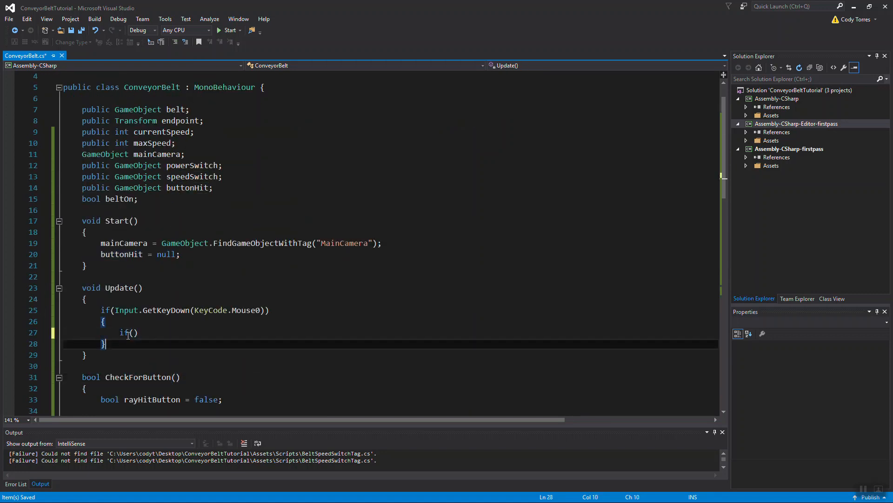
text(CheckForButton())
text({)
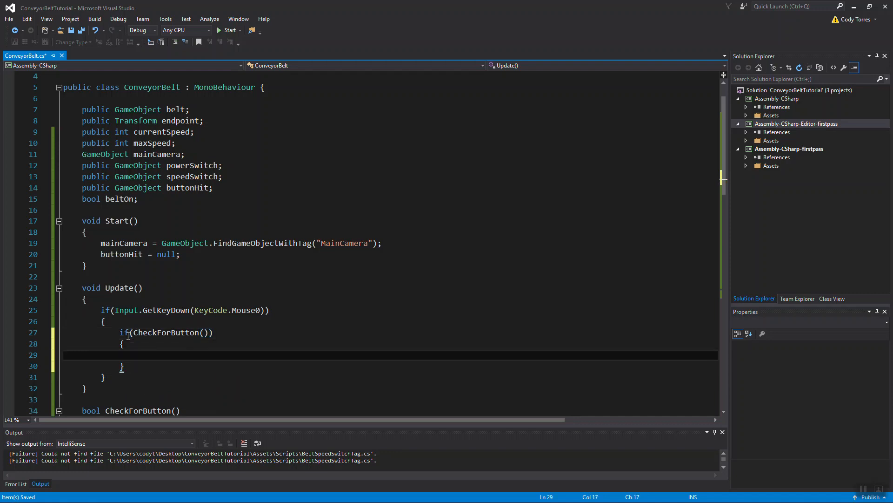
text(if()
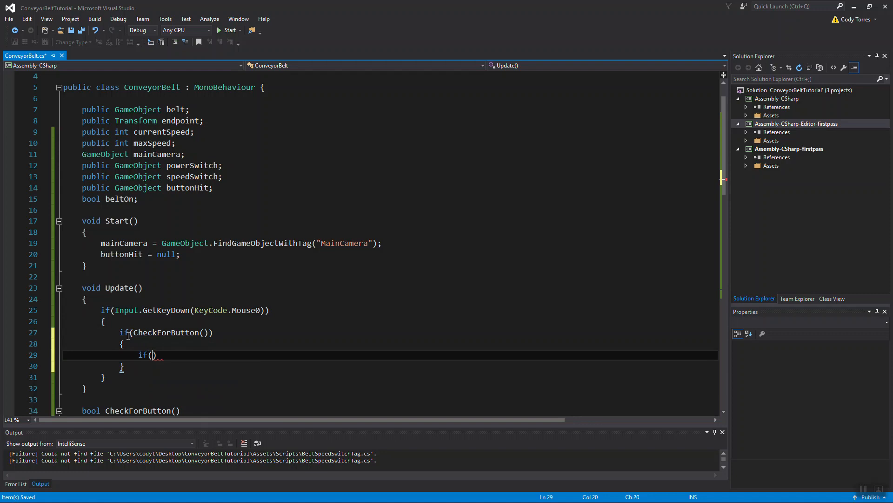
text(buttonHit)
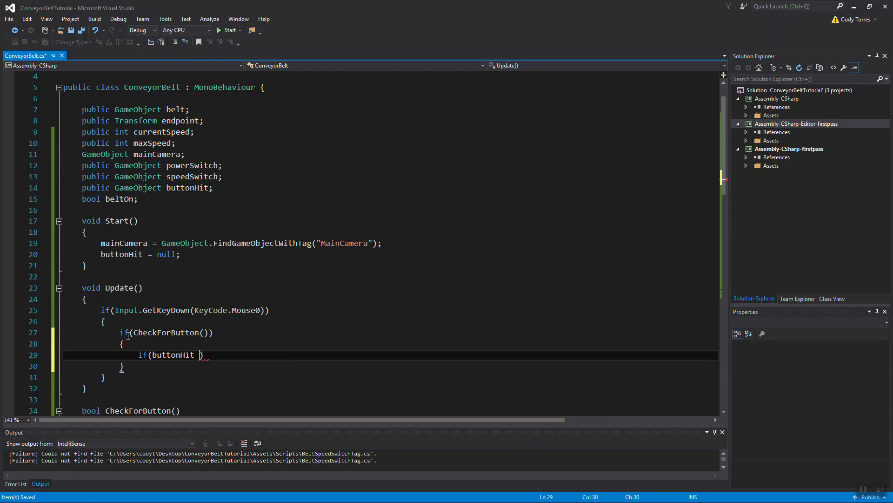
text(== powerSwitch)
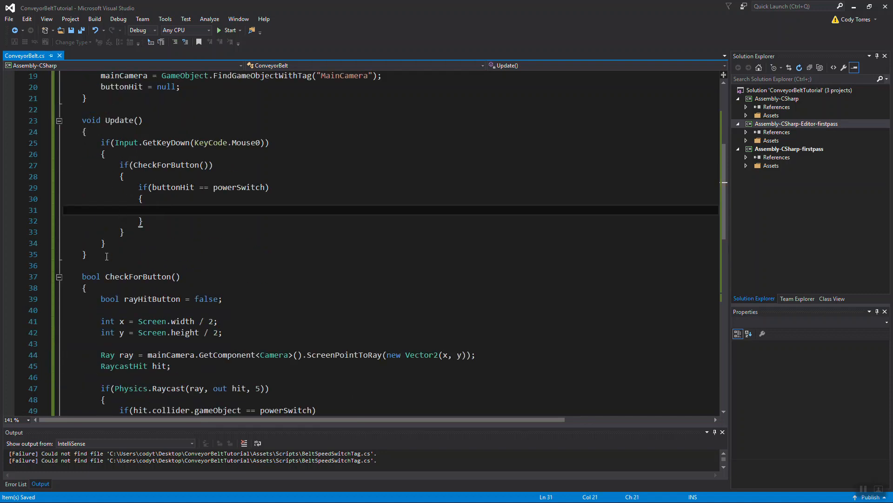
text(void)
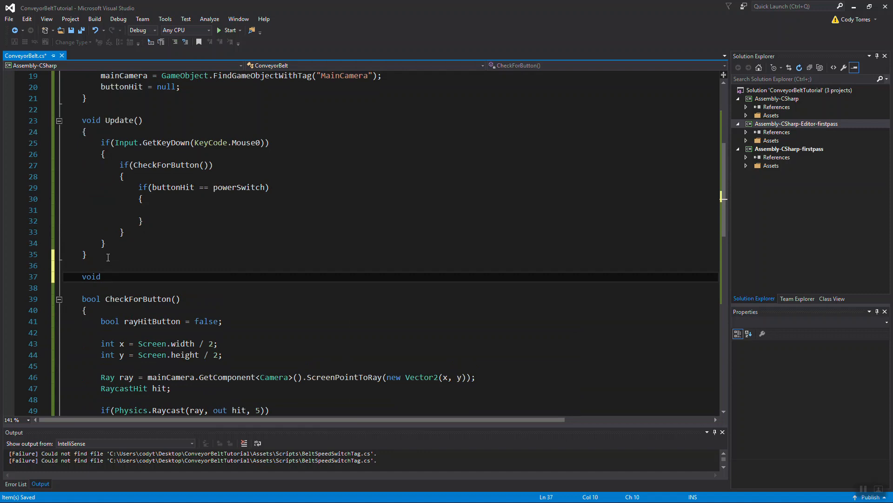
Write a PowerSwitch method that toggles beltOn between false and true with if/else.
text(PowerS)
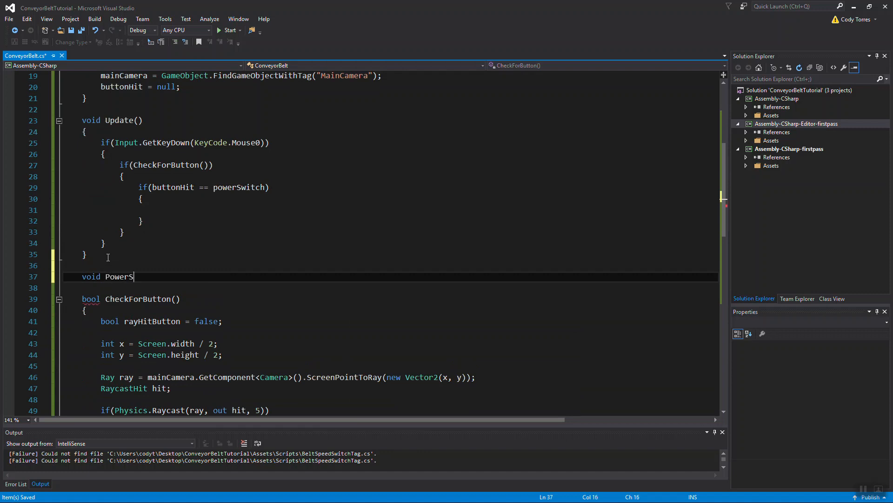
text(witch())
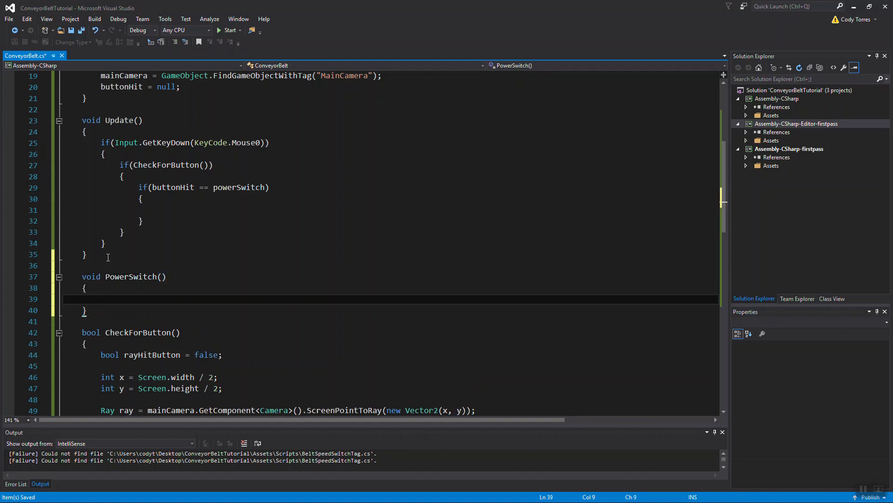
text(if(beltOn)
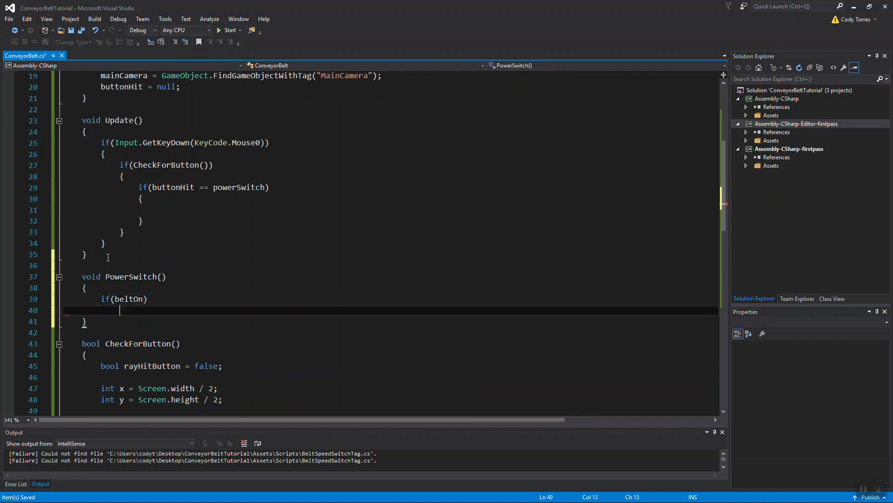
text(bet)
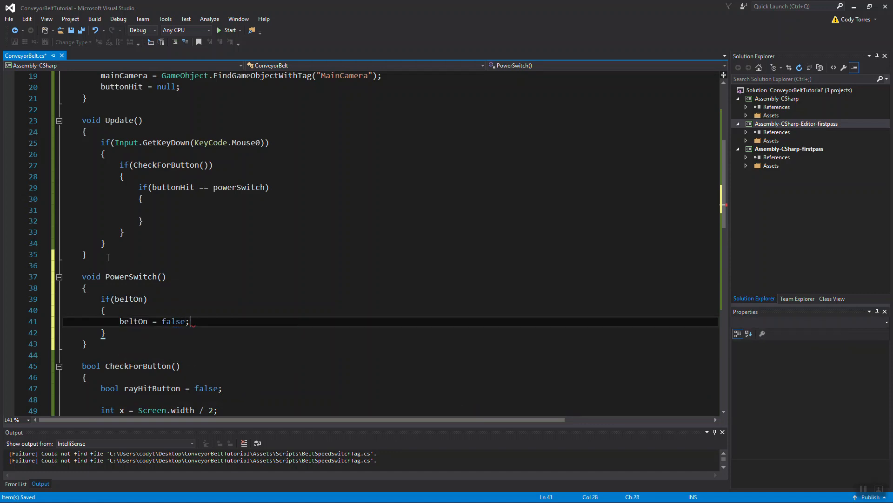
text(else)
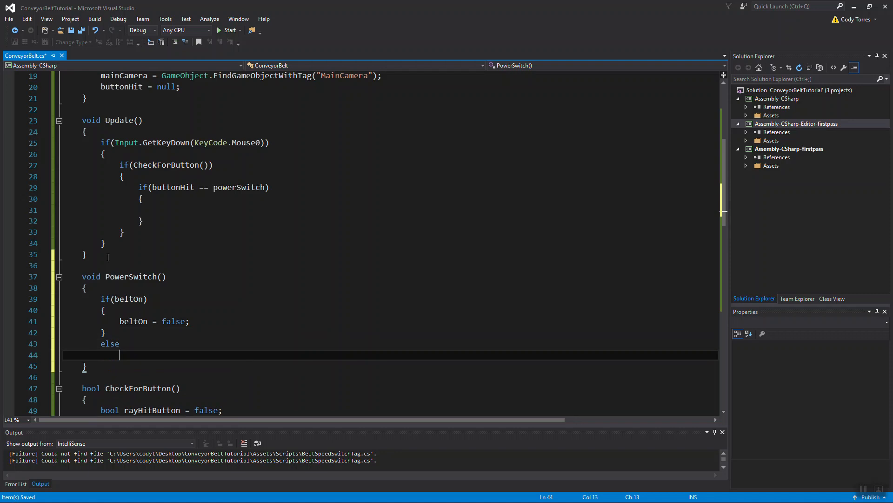
text(beltOn)
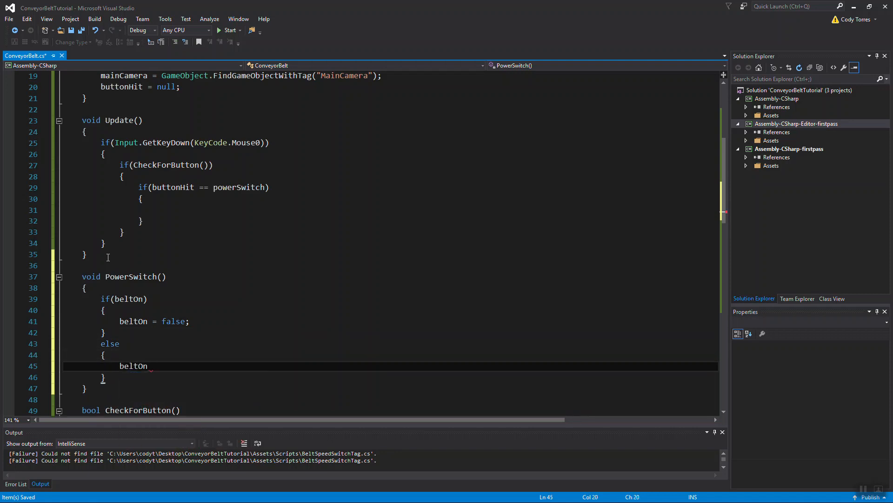
text(= true;)
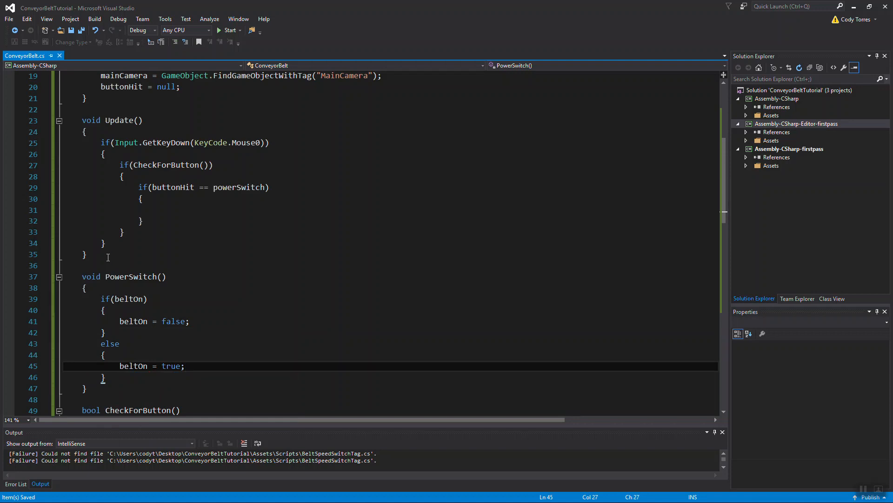
Call PowerSwitch() in Update and add an empty else-if branch for buttonHit == speedSwitch.
text(PowerSwitch)
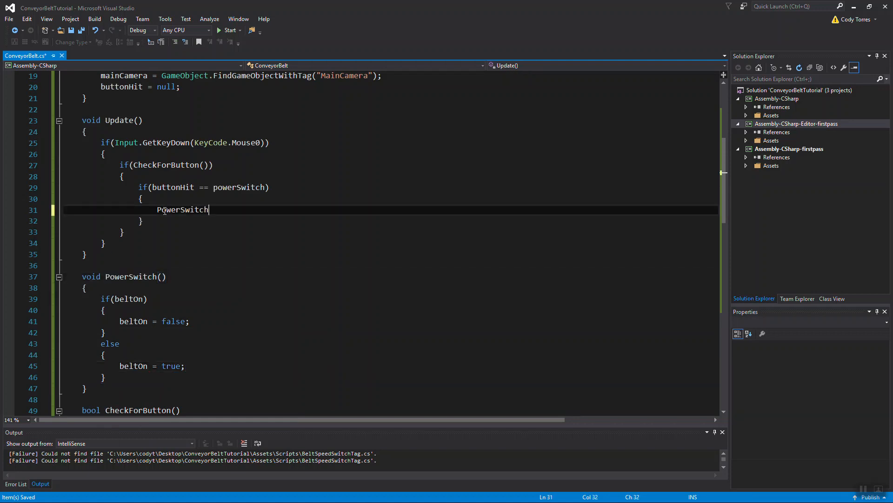
text(();)
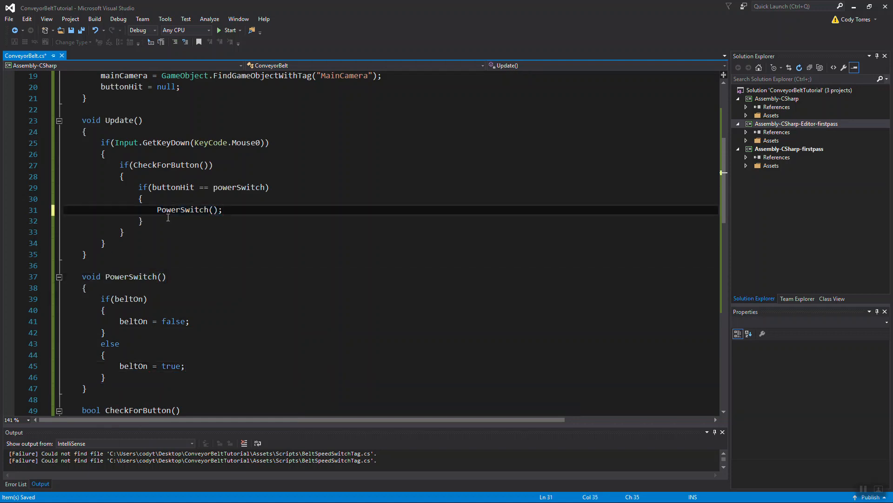
text(else)
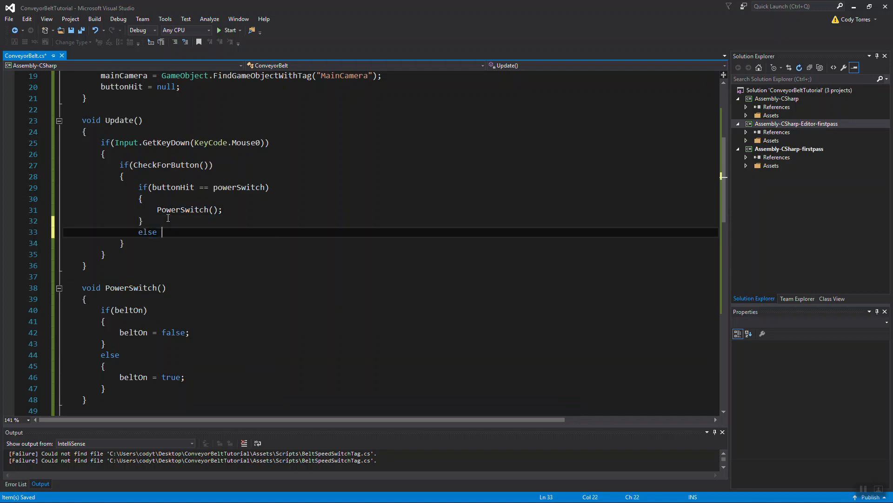
text(if())
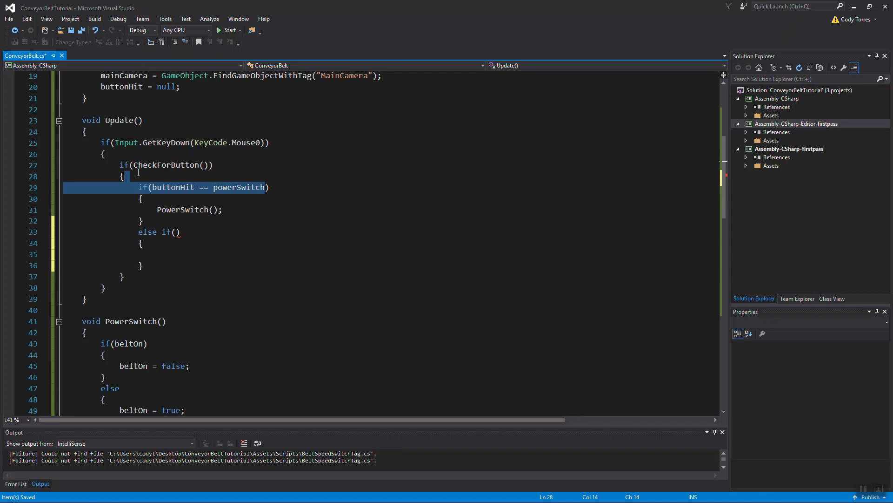
text(buttonHit == powerSwitch)
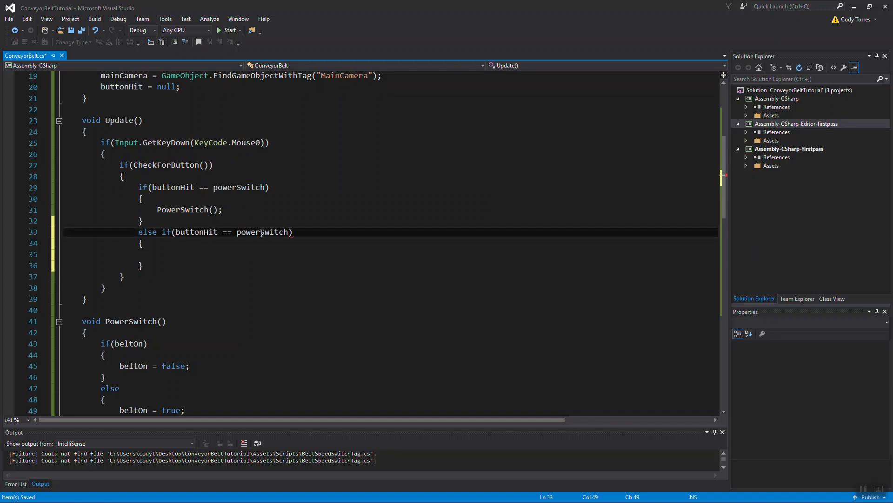
double_click(263, 232)
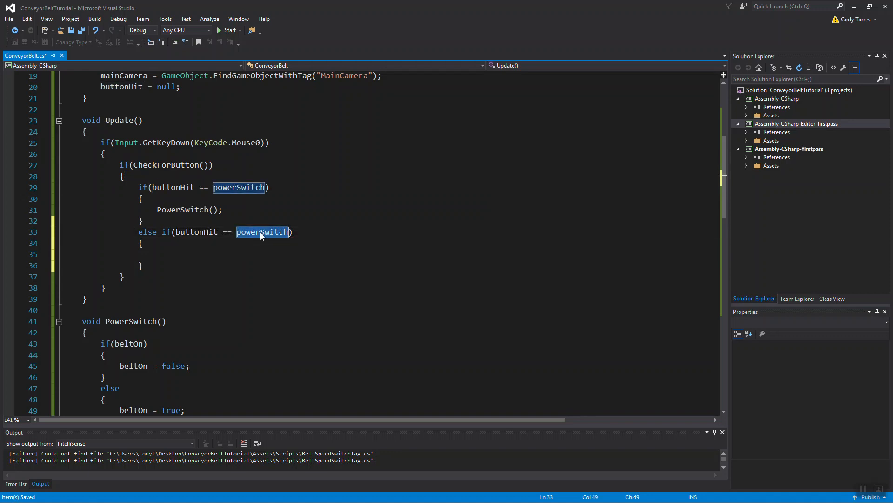
text(speedSwitch)
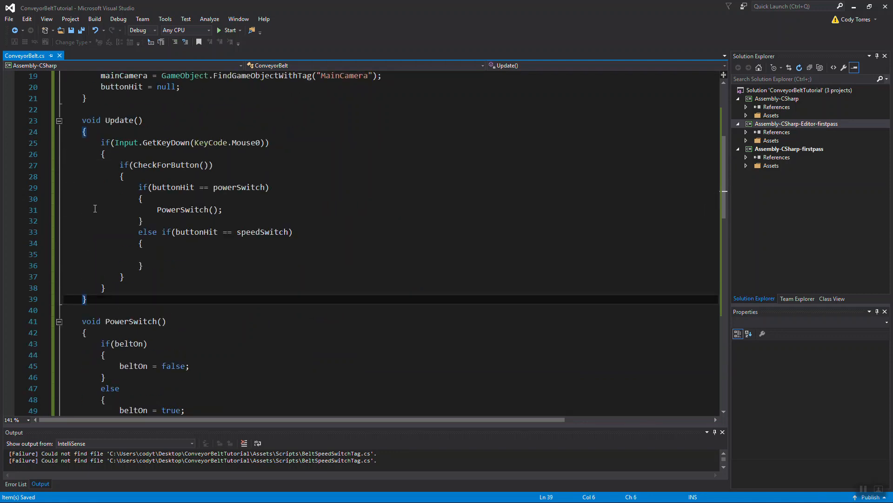
Write ChangeSpeed: reset currentSpeed to 0 when it reaches maxSpeed, else increment it.
text(void)
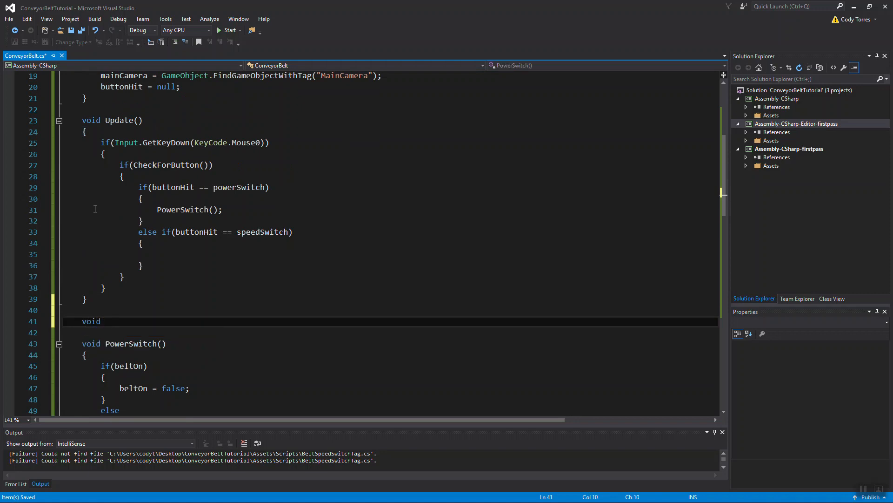
text(ChangeSpeed()
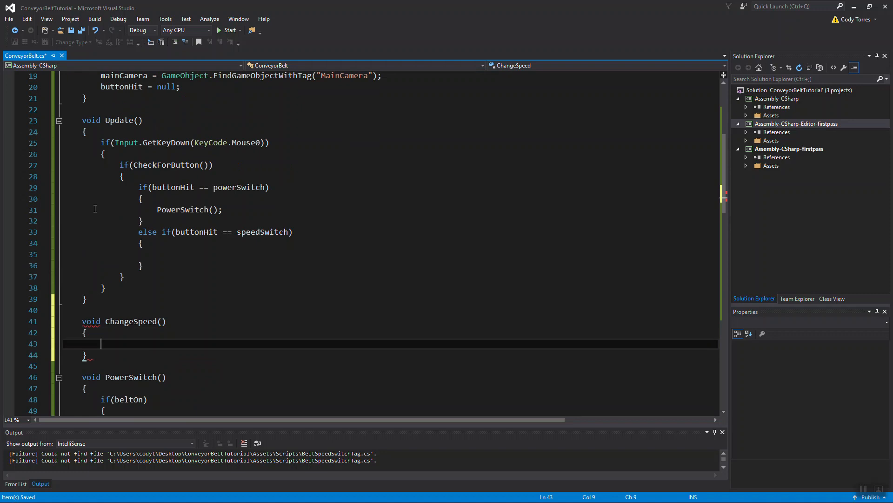
scroll(down, 3)
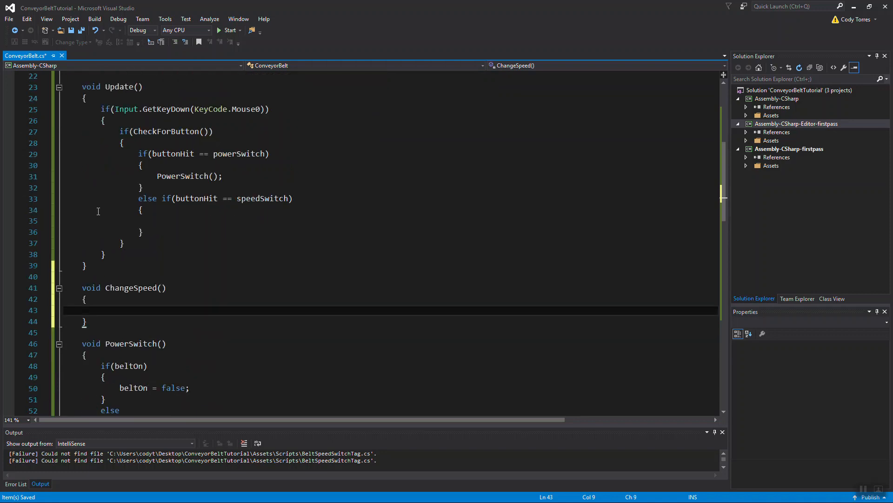
text(if()
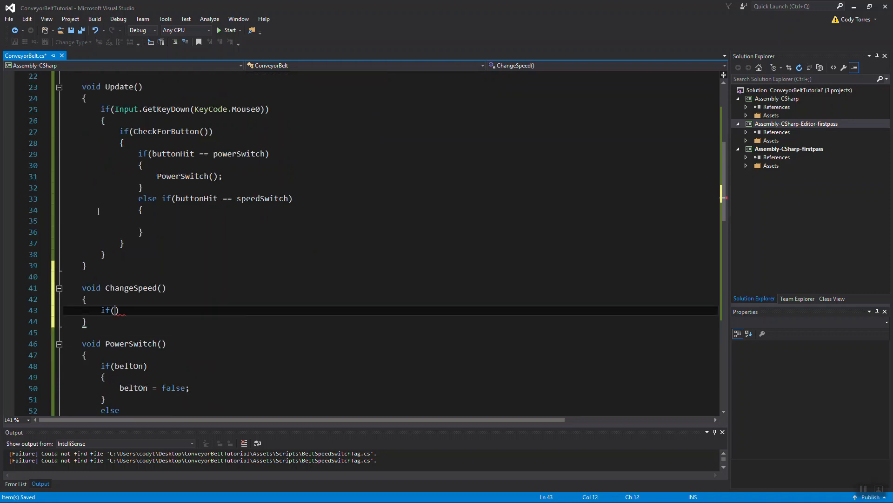
text(currentSpeed)
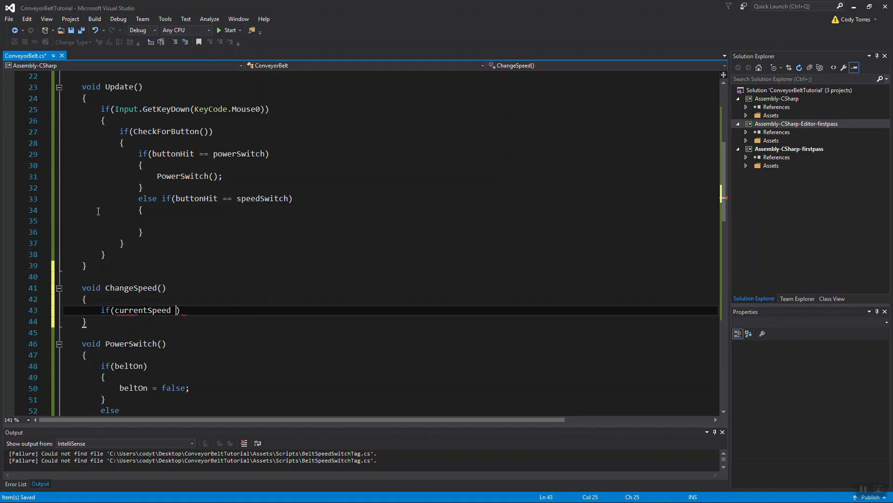
text(>)
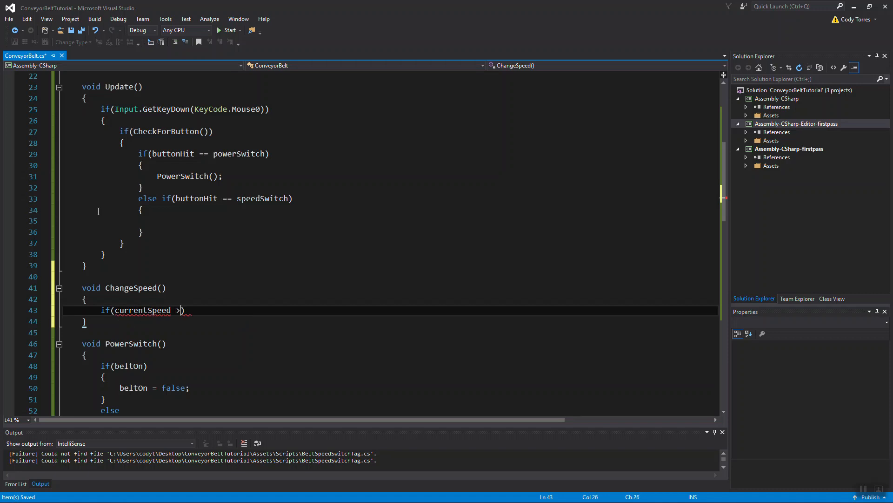
text(>= max)
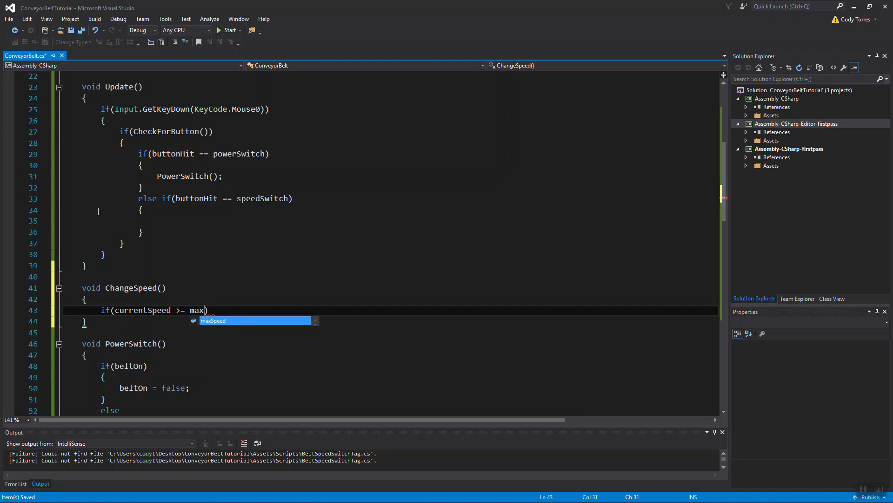
key(Tab)
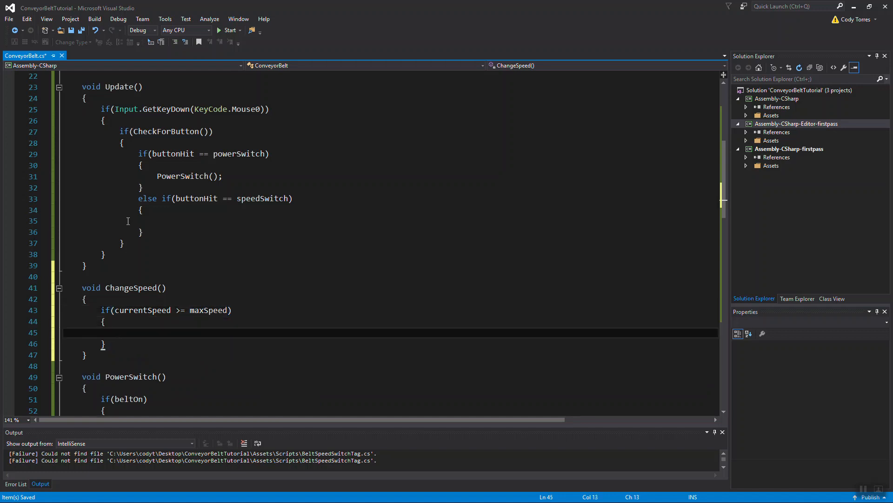
text(currentSpeed = 0;)
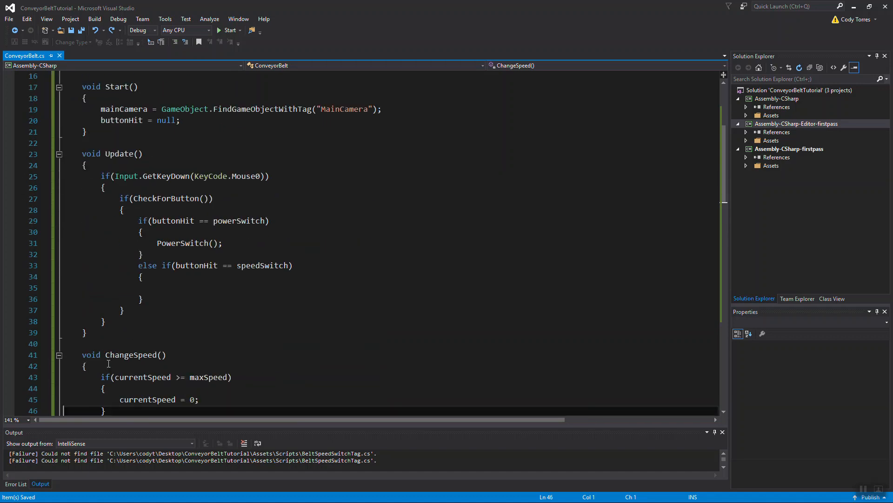
text(else)
text(currentSpeed++;)
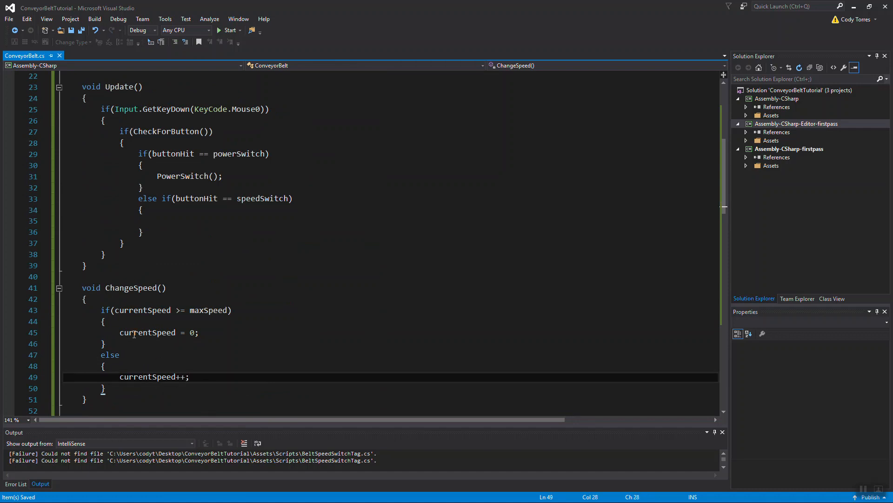
Call ChangeSpeed() from the speedSwitch branch in Update.
double_click(136, 187)
text(ChangeSpeed)
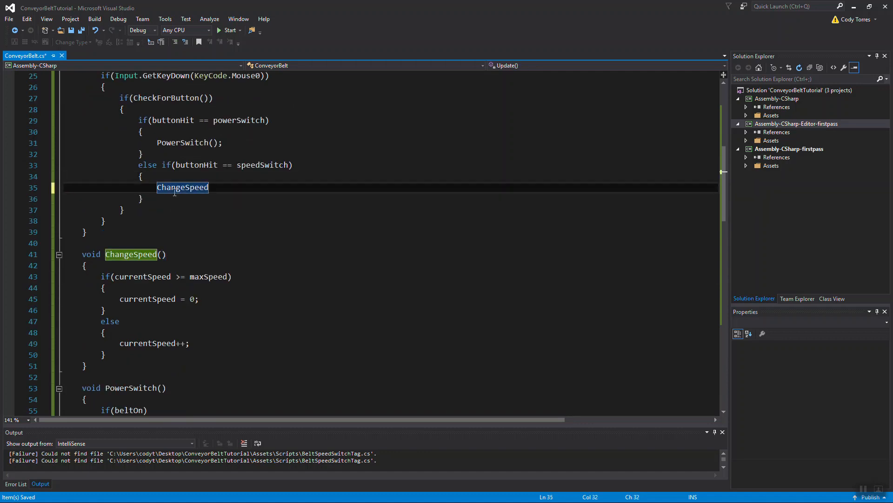
text(();)
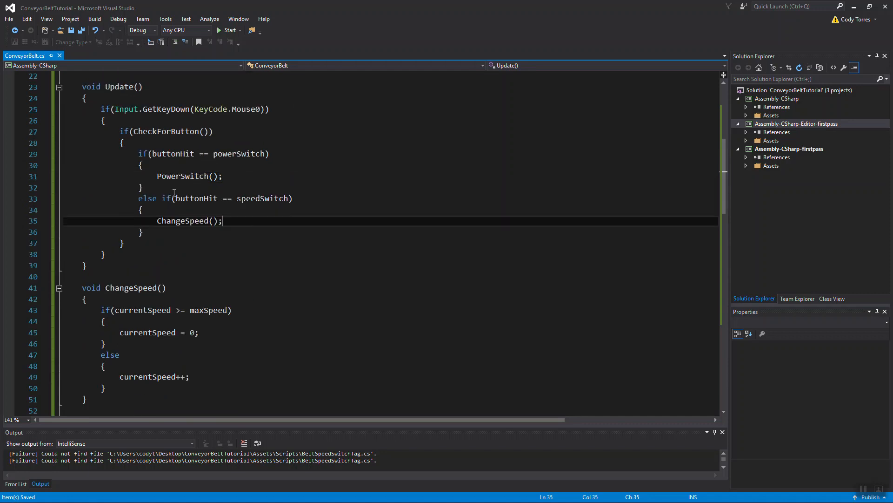
scroll(down, 3)
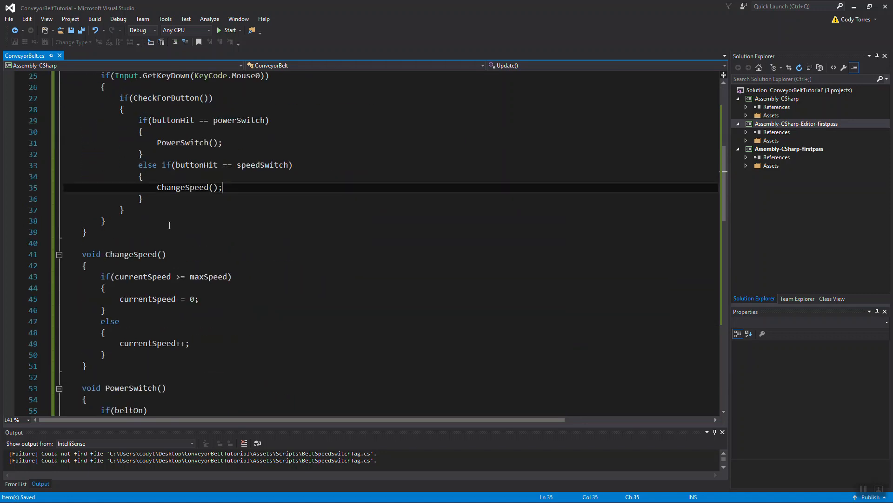
Wrap the MoveTowards line in OnTriggerStay inside an if(beltOn) block.
scroll(down, 3)
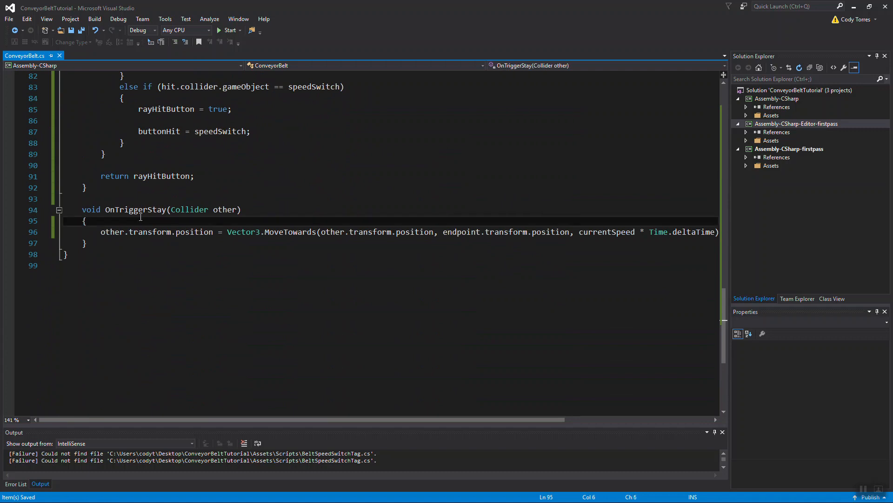
text(if())
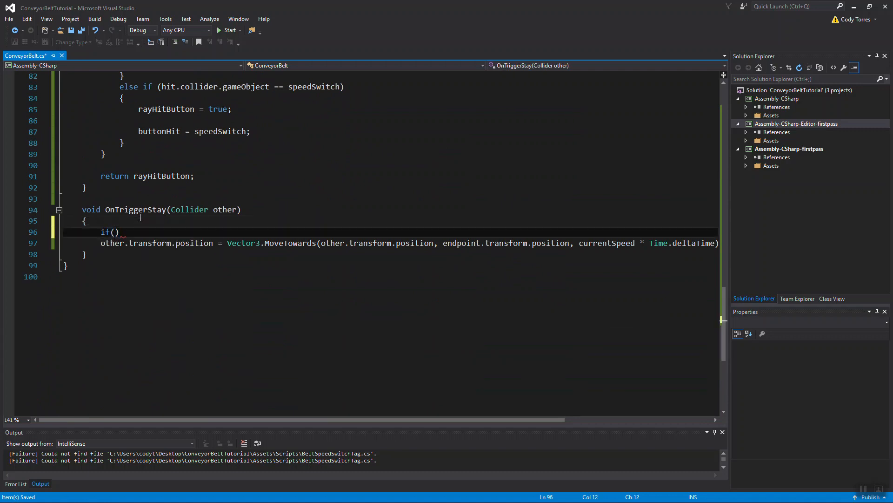
mouse_move(173, 321)
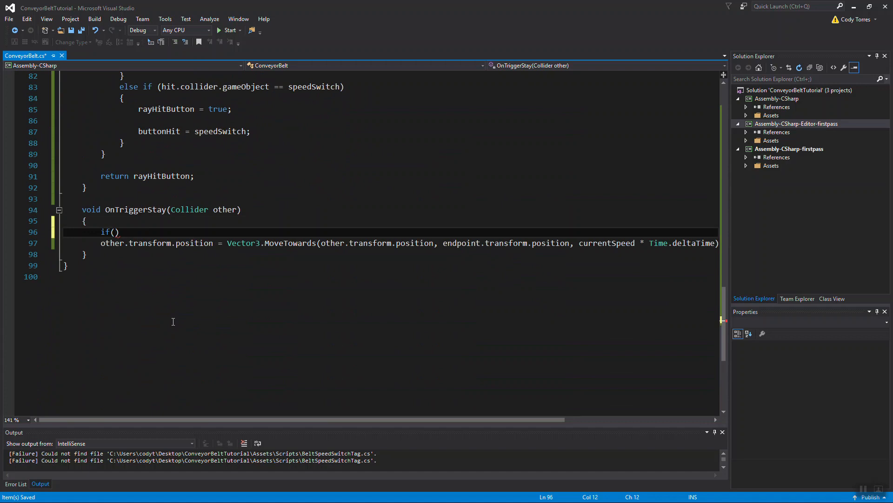
text(beltOn)
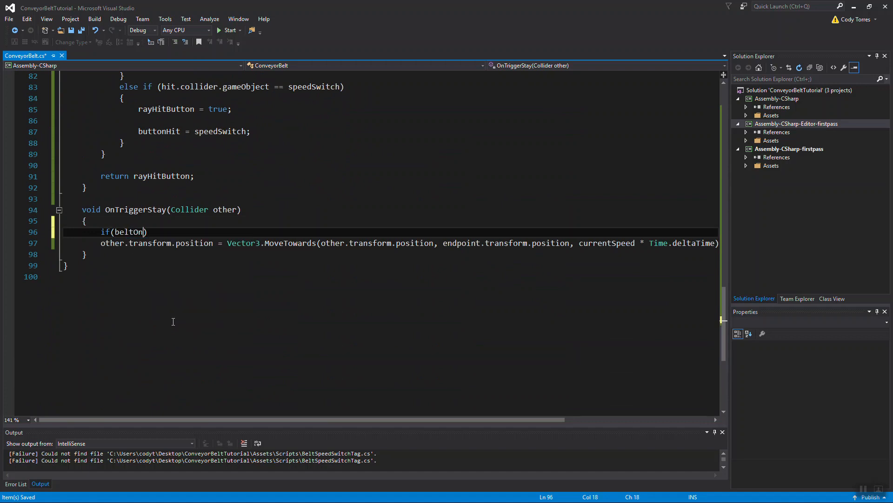
key(Enter)
text({)
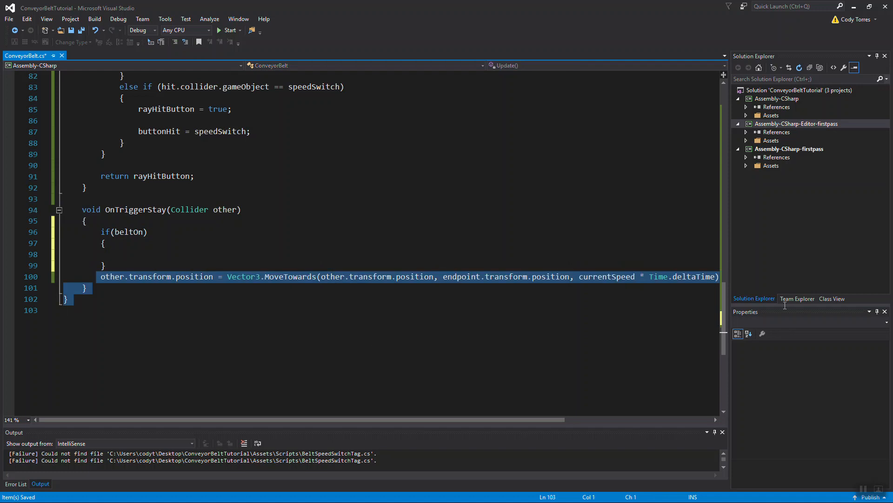
key(Delete)
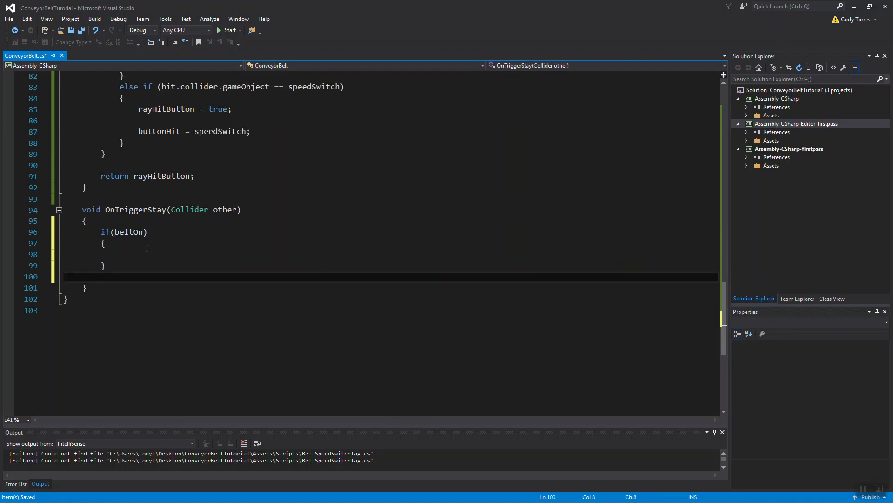
text(other.transform.position = Vector3.MoveTowards(other.transform.position, endpoint.transform.position, currentSpeed * Time.deltaTime);)
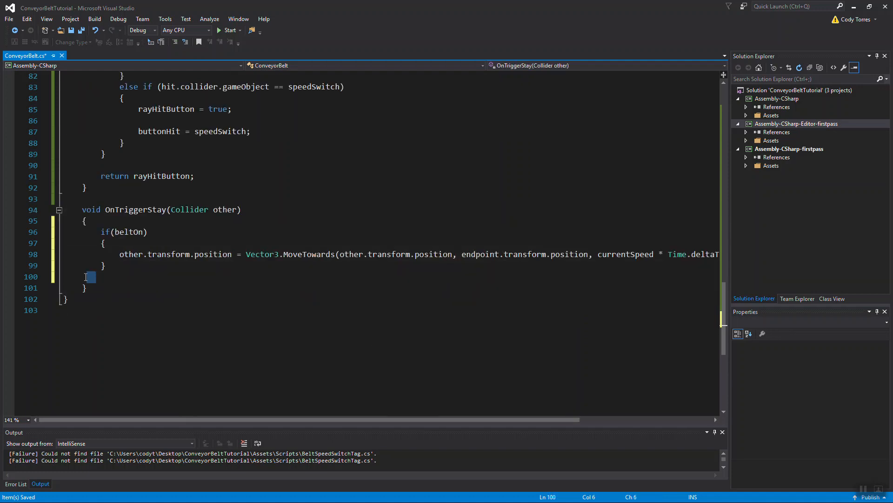
key(Backspace)
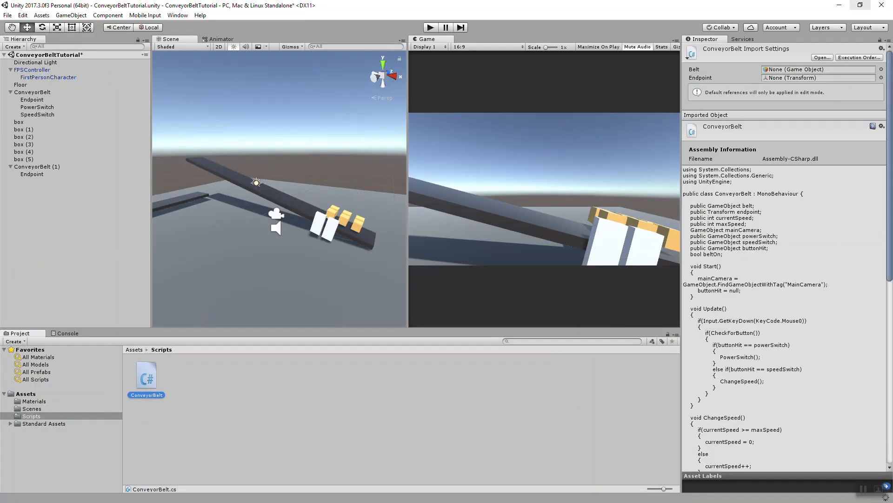
Assign SpeedSwitch to ConveyorBelt's Speed Switch field and set Max Speed to 5.
click(33, 93)
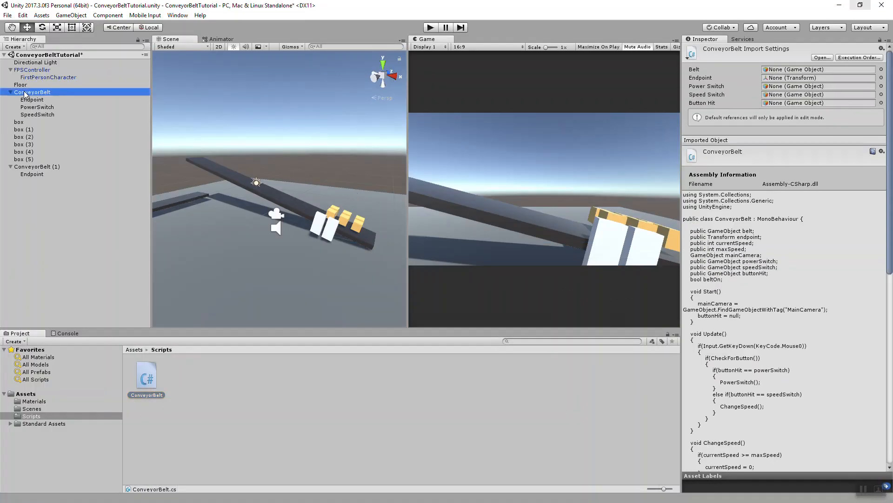
click(32, 92)
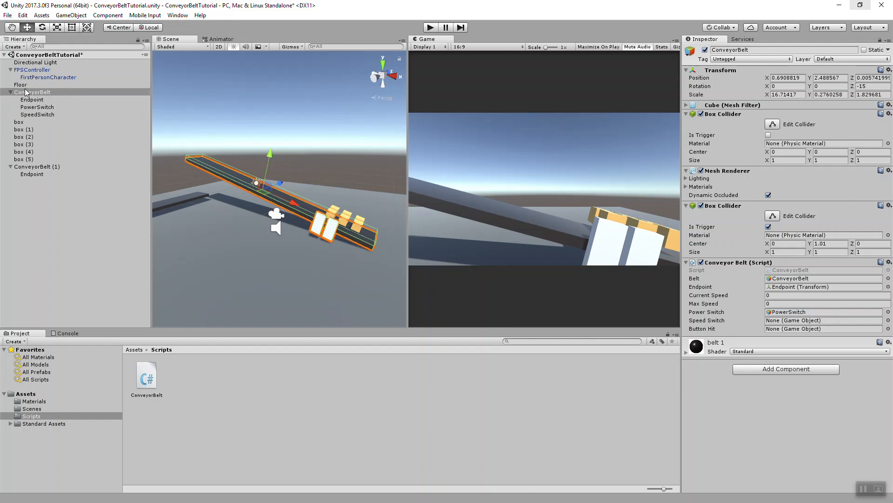
click(32, 92)
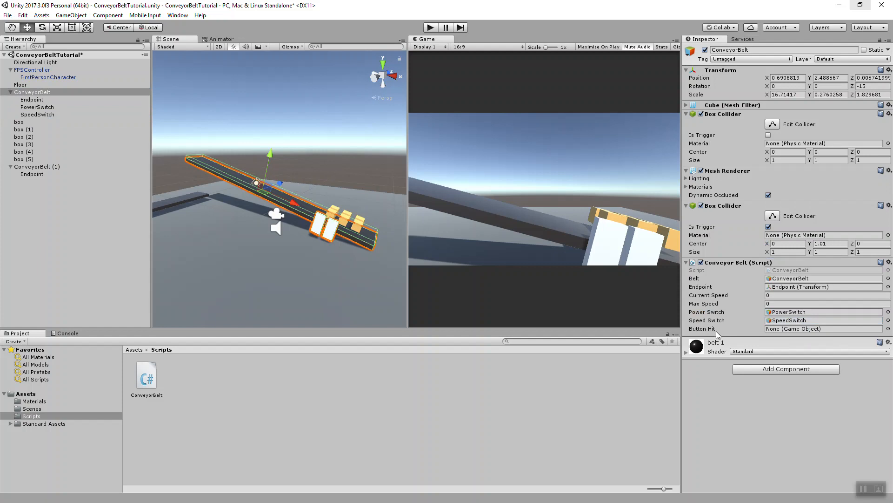
click(823, 304)
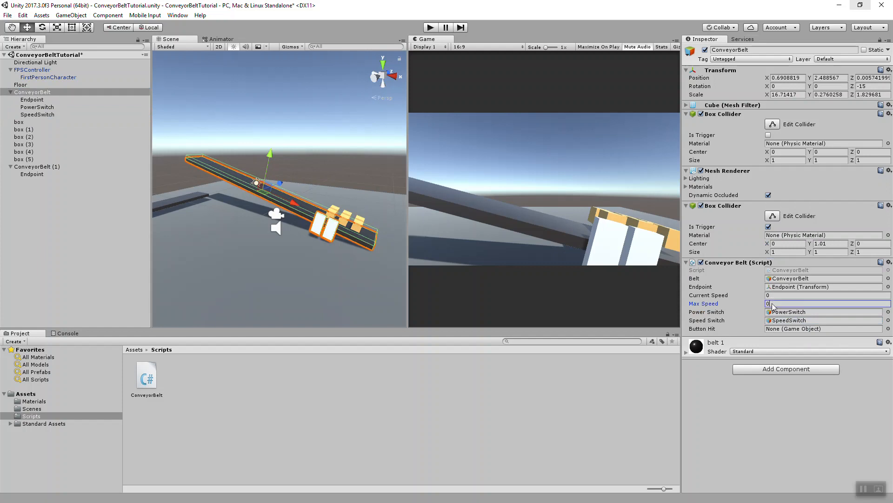
text(5)
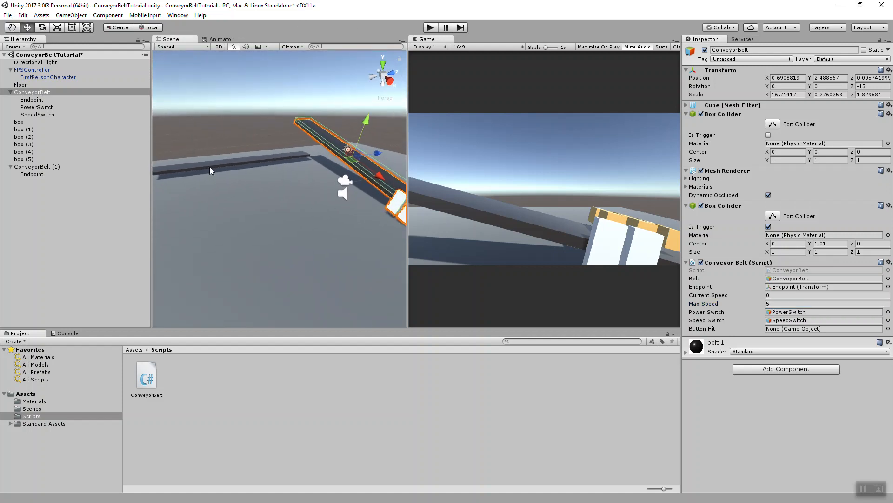
click(37, 167)
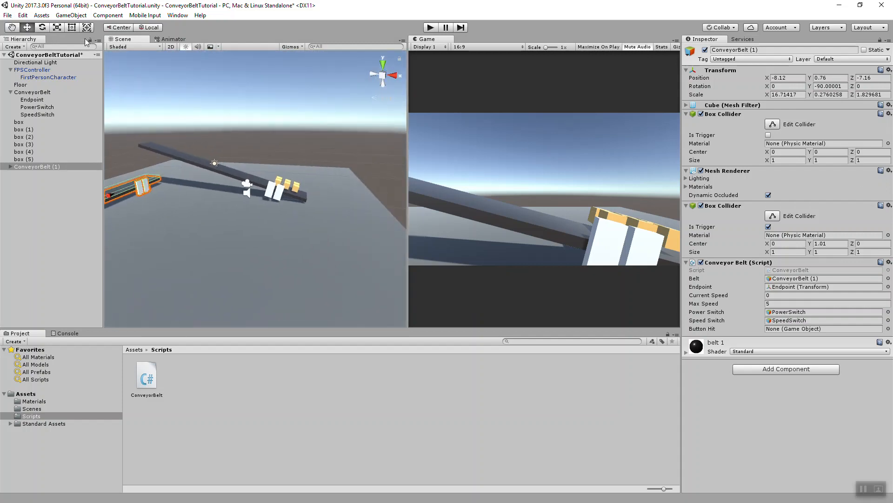
click(33, 92)
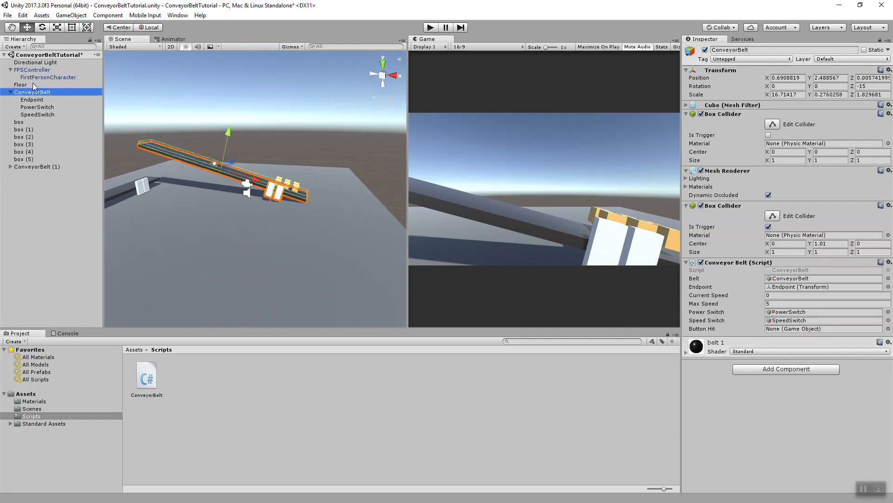
click(47, 77)
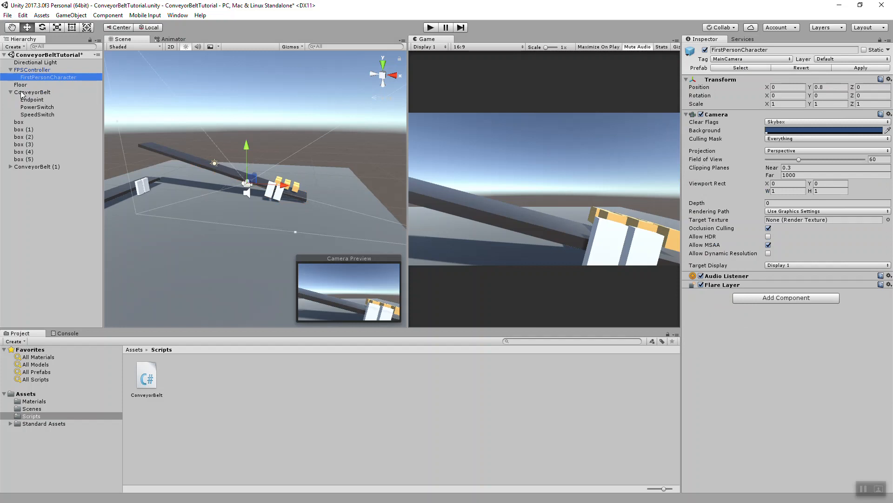
click(32, 92)
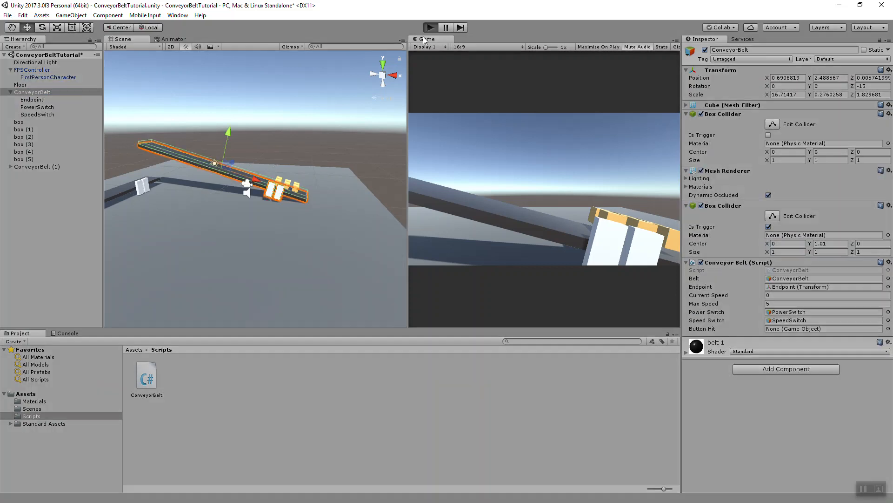